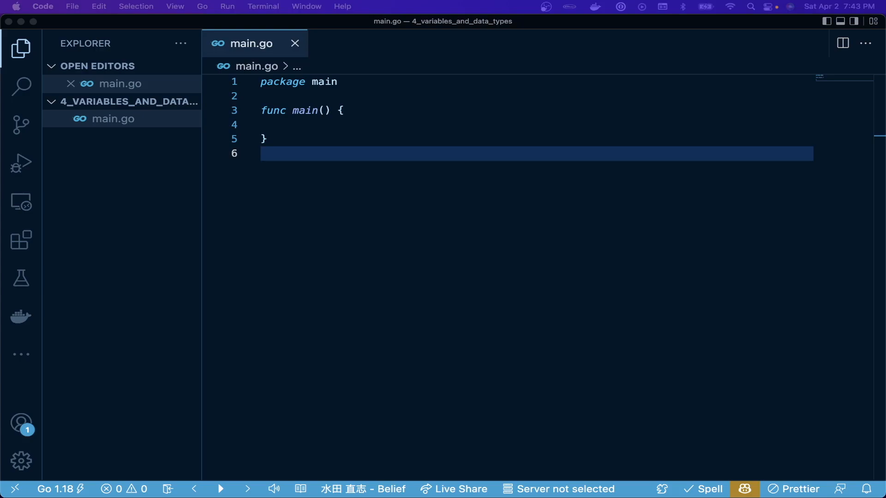
mouse_move(273, 261)
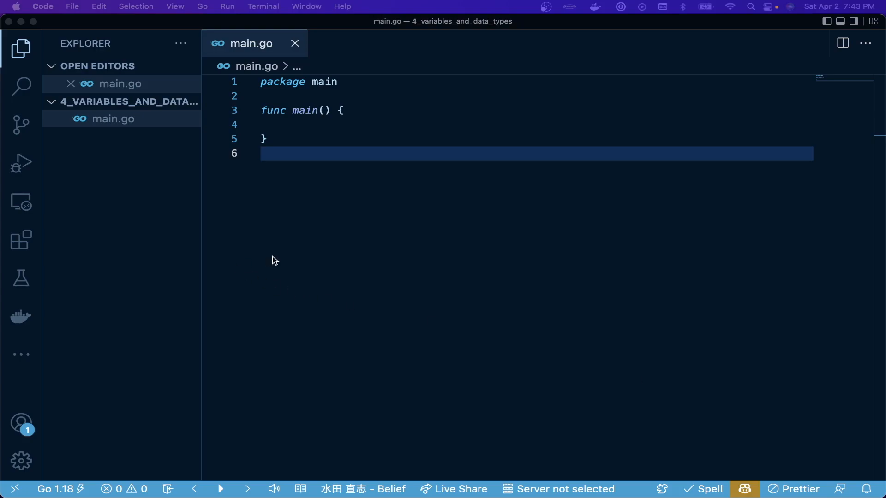
mouse_move(317, 248)
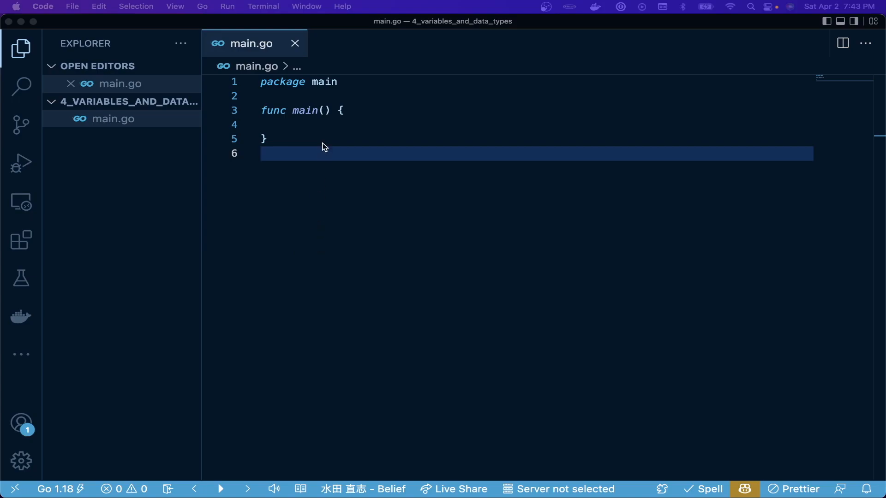
Step: Open an empty line inside the body of func main()
key(enter)
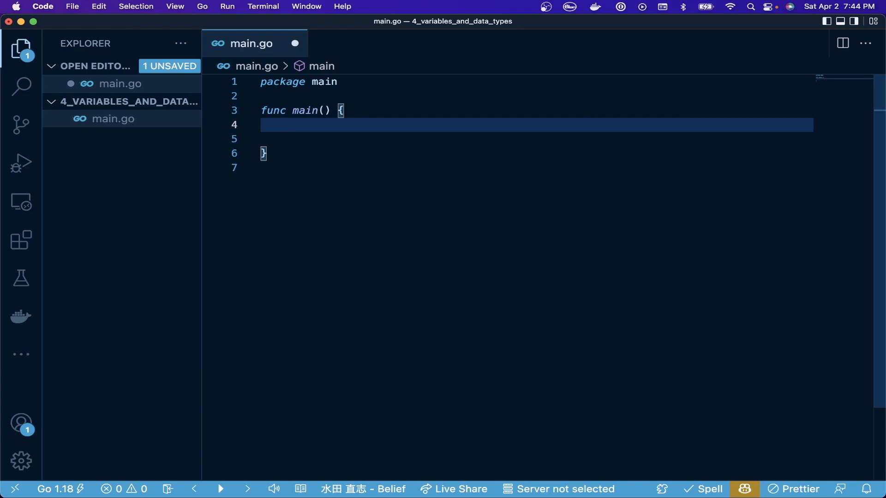
Step: Add comment lines noting // comment and // integer 1, 2, 3
text(//)
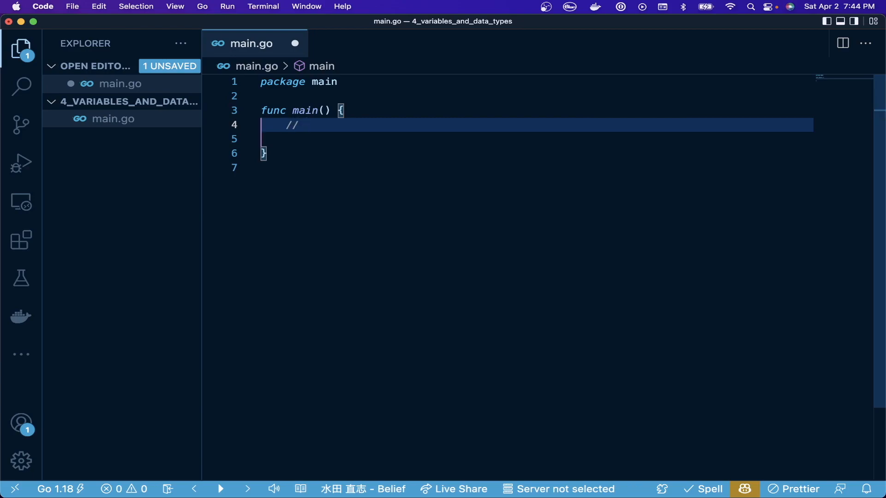
text(comment)
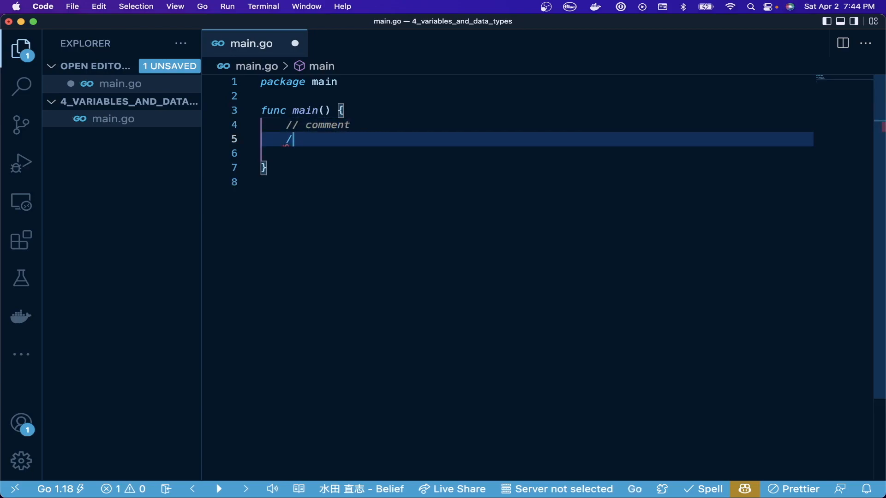
text(/)
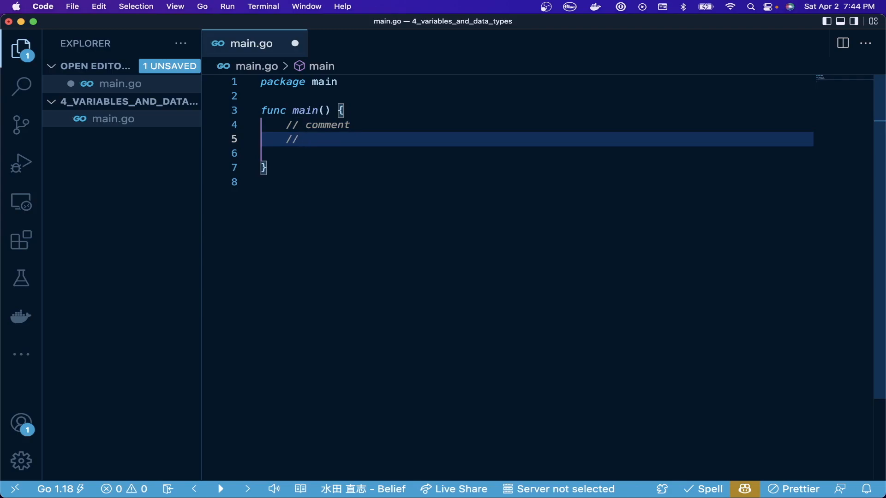
text(i)
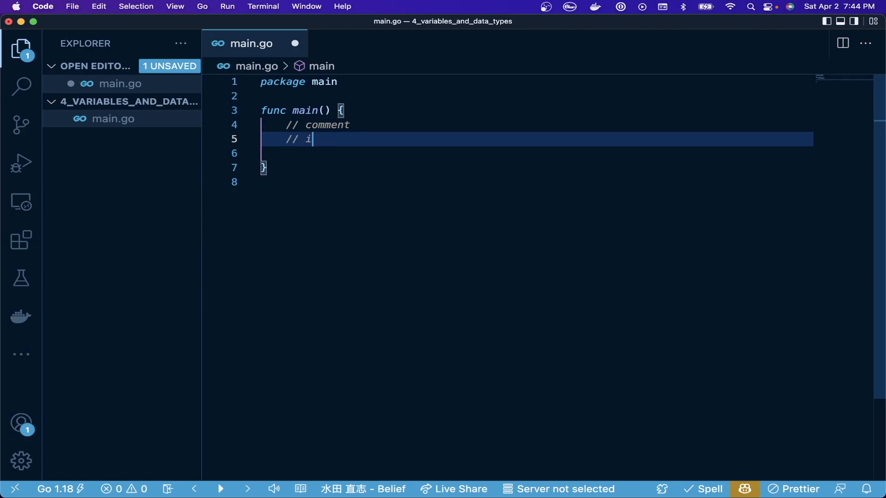
text(nteger)
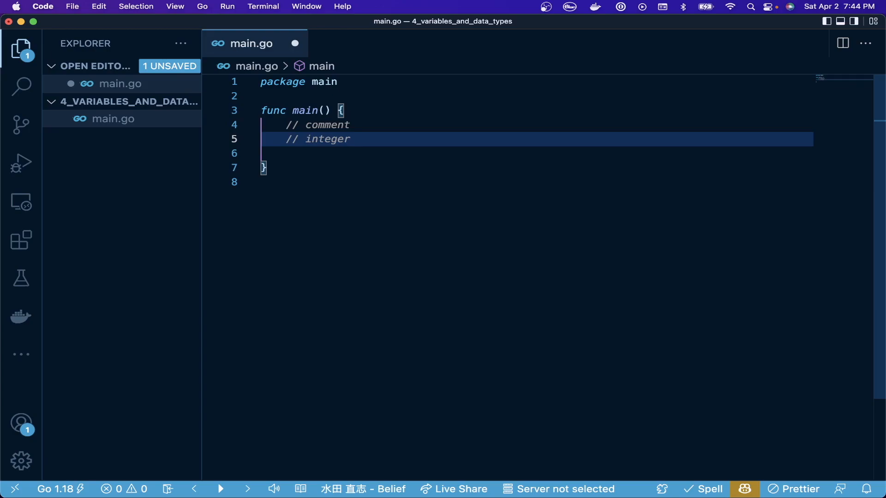
text(1, 2, 3 etc)
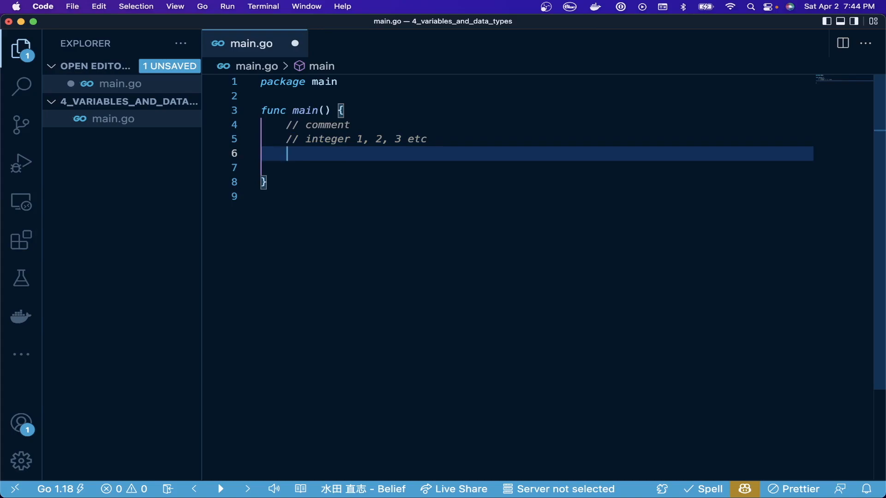
Step: Add comment lines for // string "hello world" "hi" etc and // boolean True or False
text(// string)
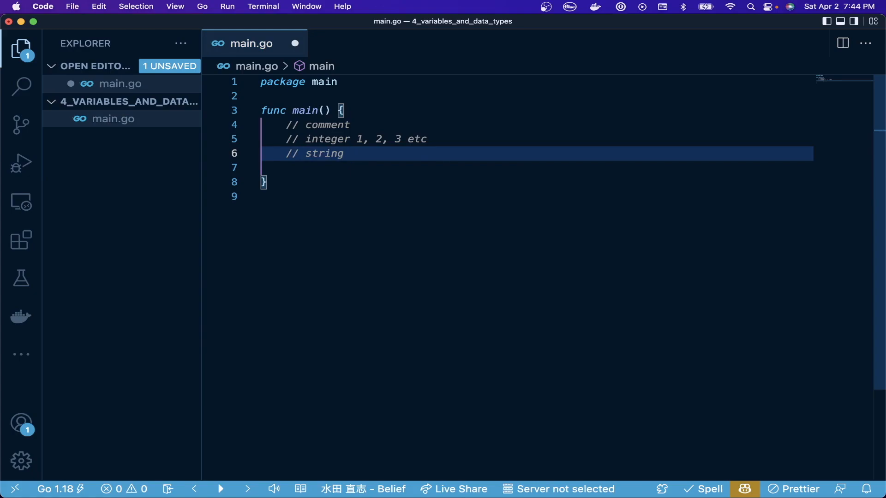
text("")
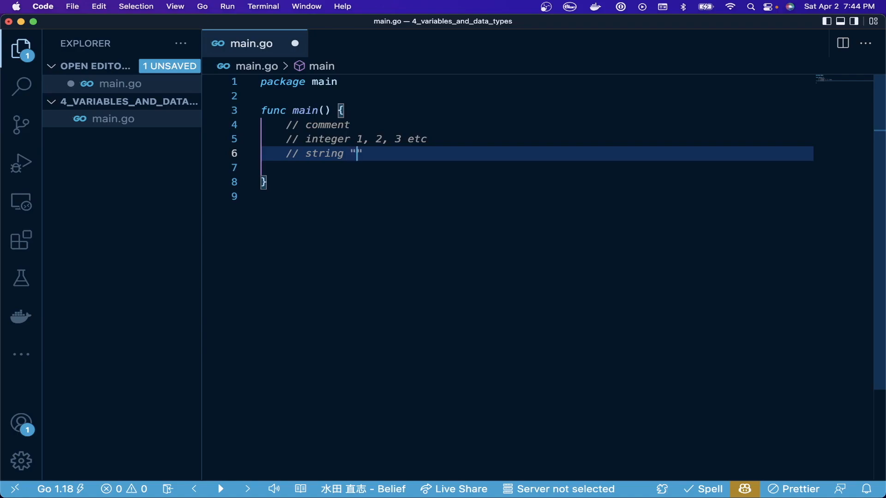
text(hello)
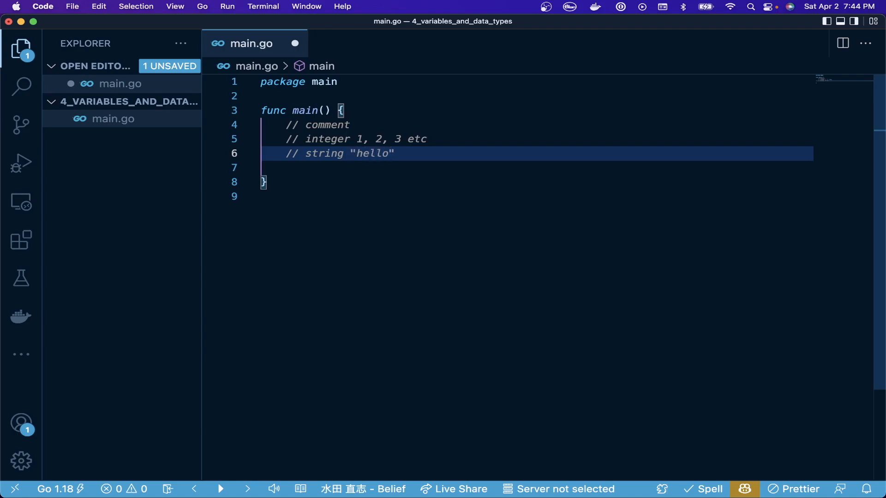
text(world)
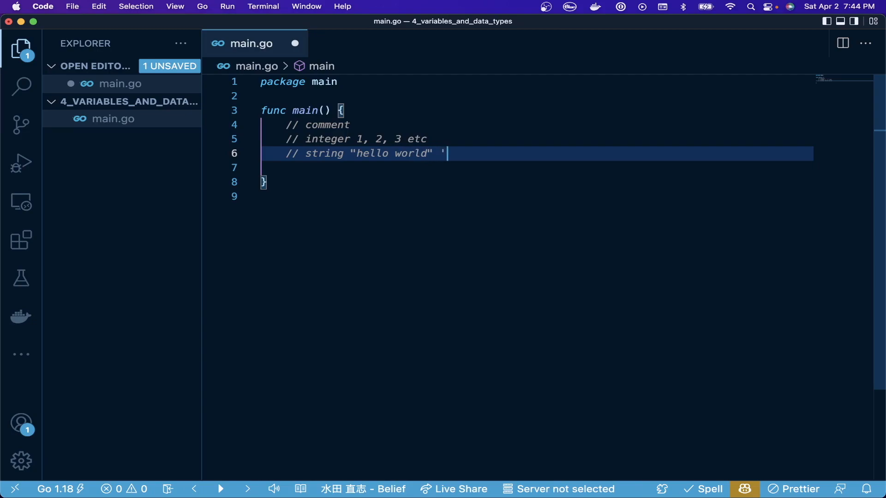
text(hi" etc)
click(536, 167)
text(//)
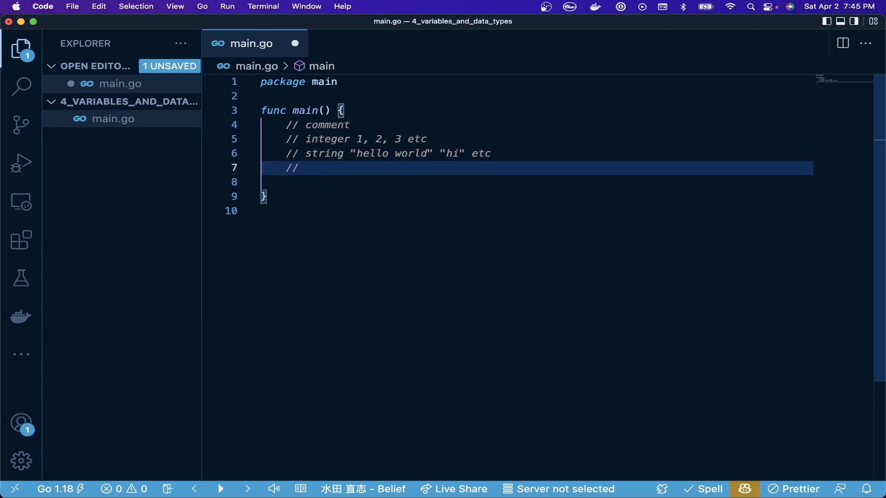
text(boolean)
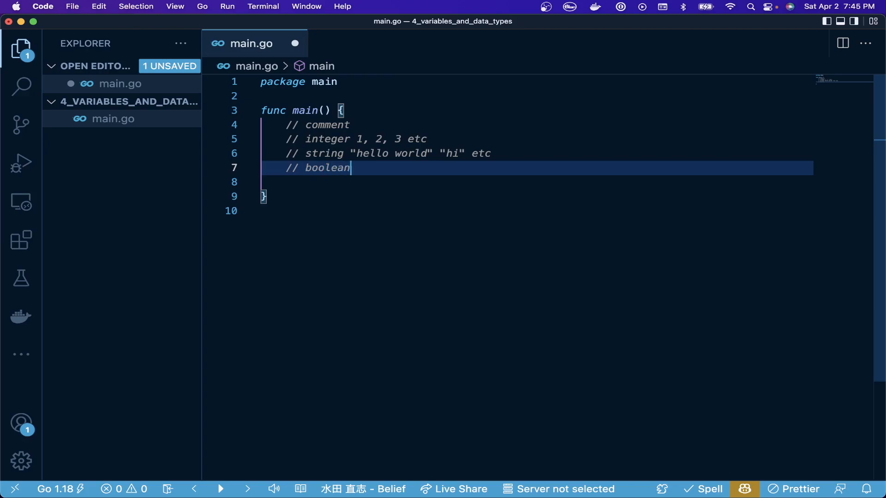
text(T)
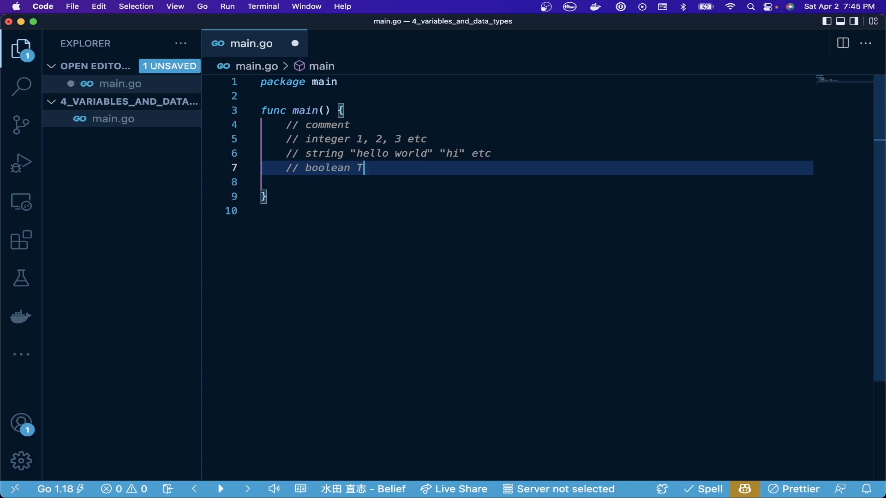
text(rue or False values)
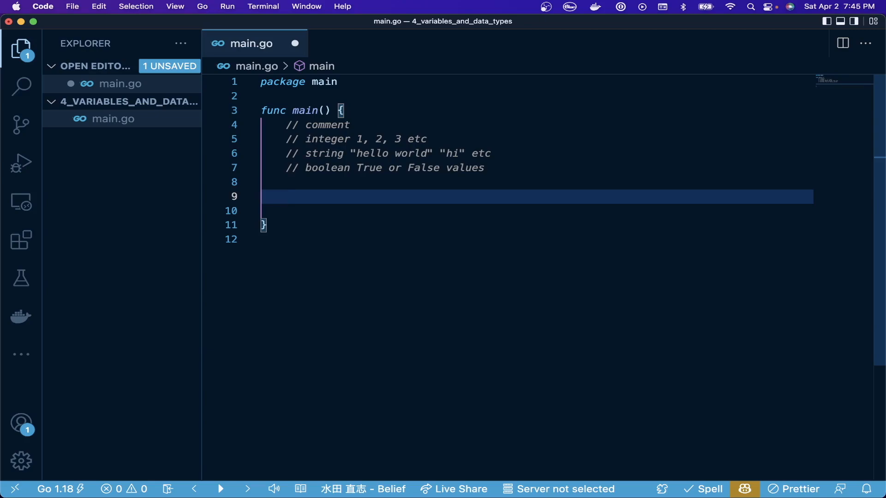
Step: Declare var aNumber int = 6 below the comments and start a new line
text(var)
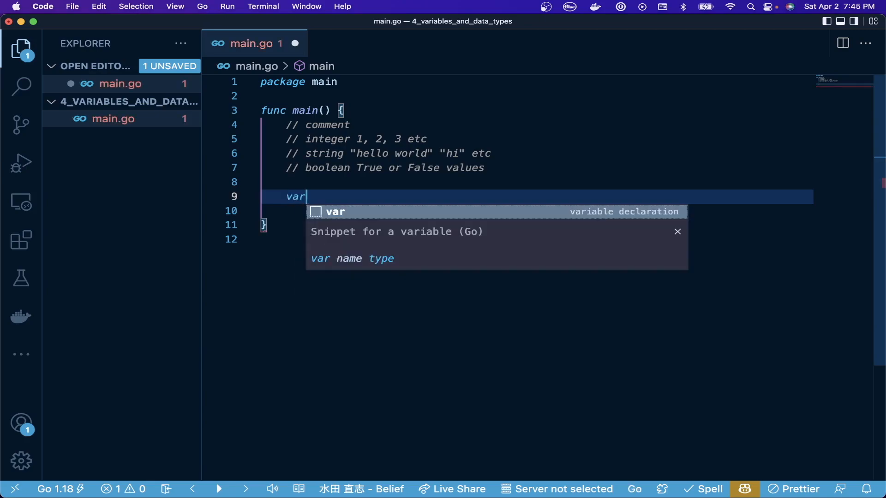
key(Escape)
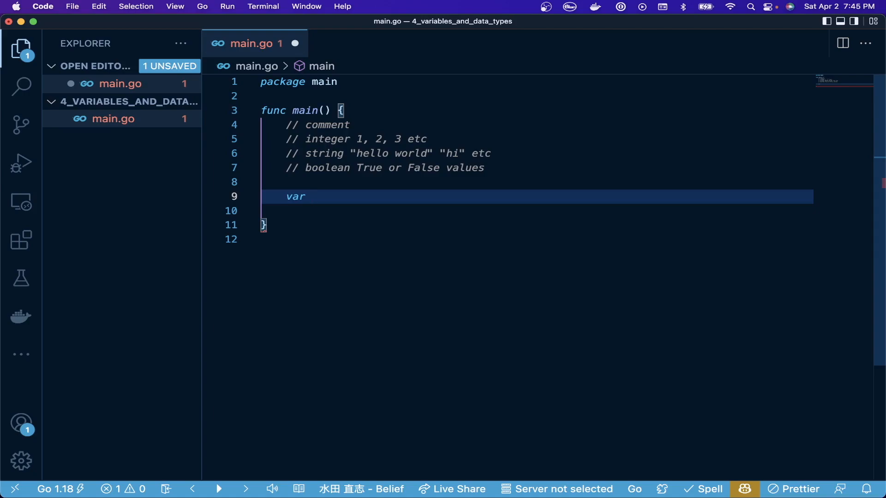
text(aNumber)
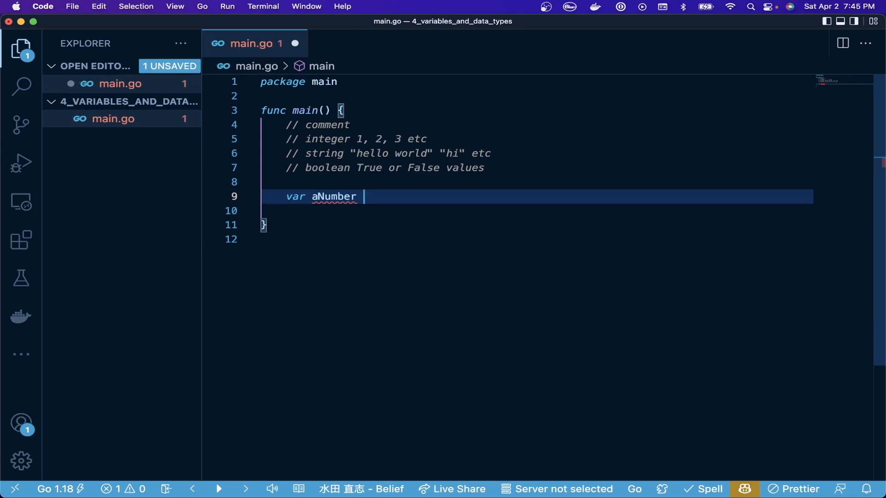
text(int)
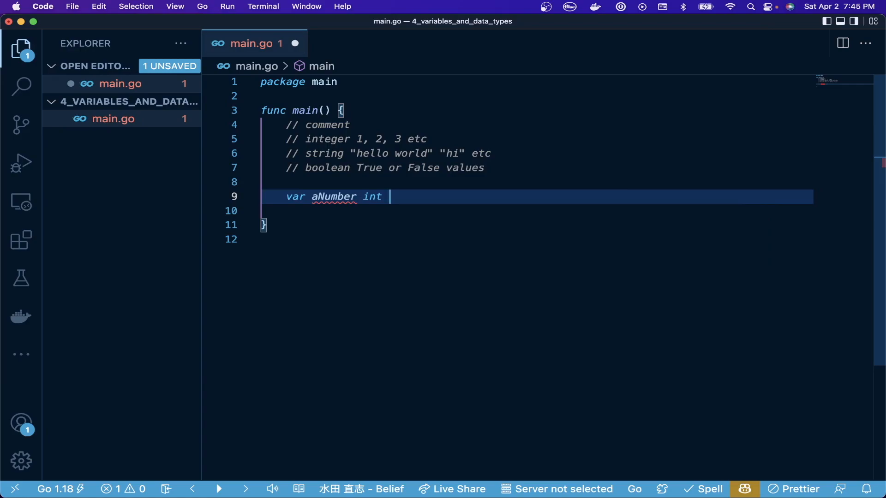
text(=)
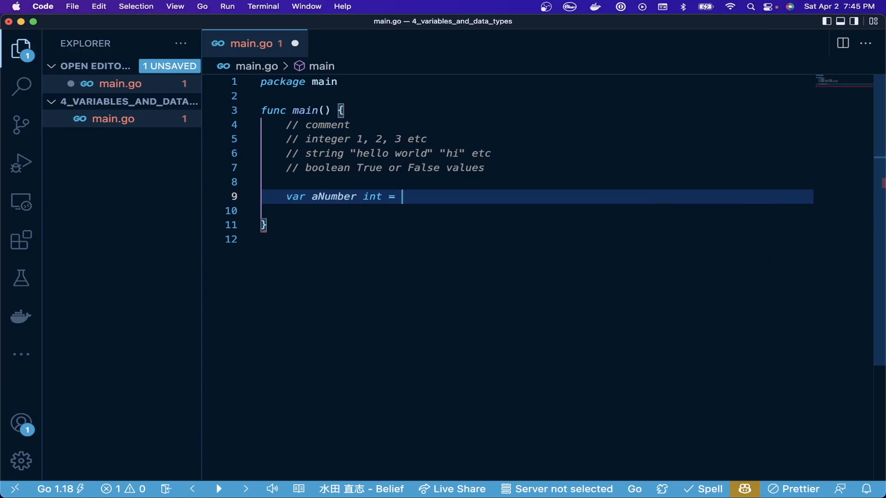
text(6)
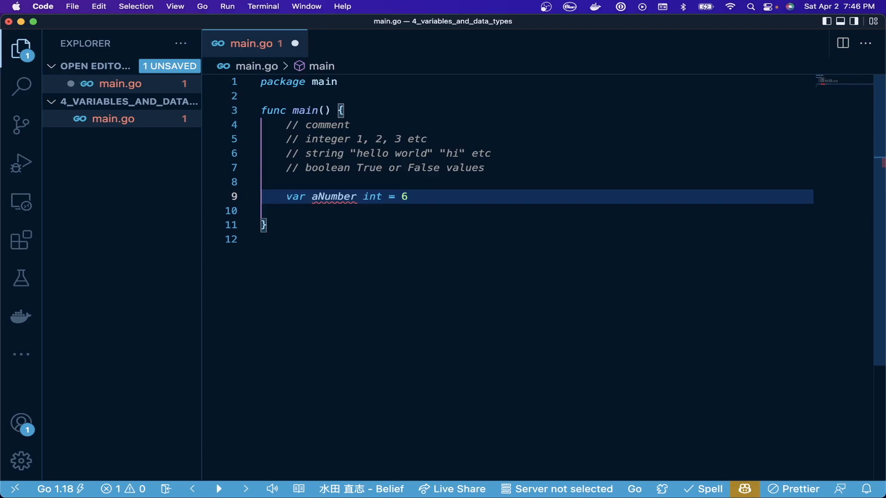
key(enter)
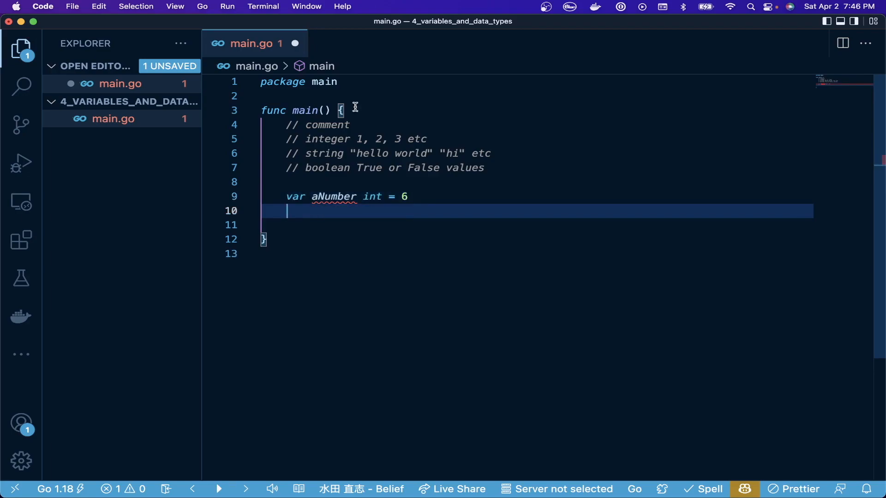
mouse_move(334, 196)
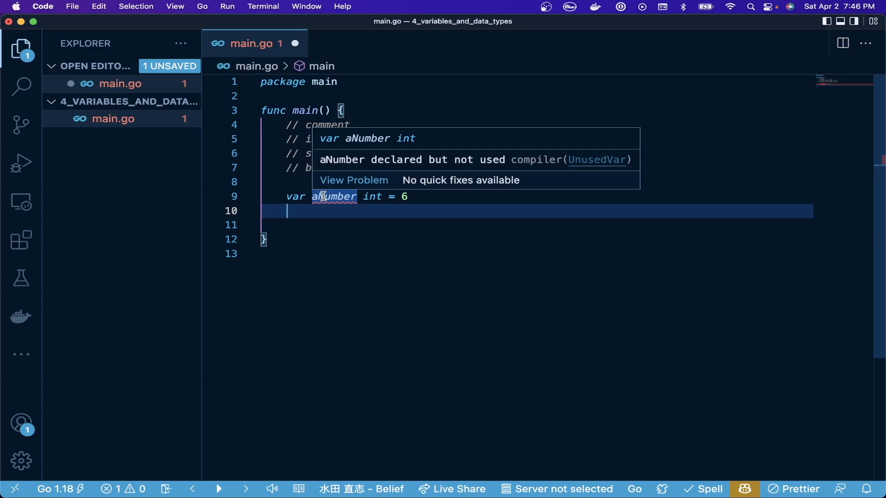
Step: Print aNumber with fmt.Println, auto-importing fmt, and leave blank lines below
text(fmt)
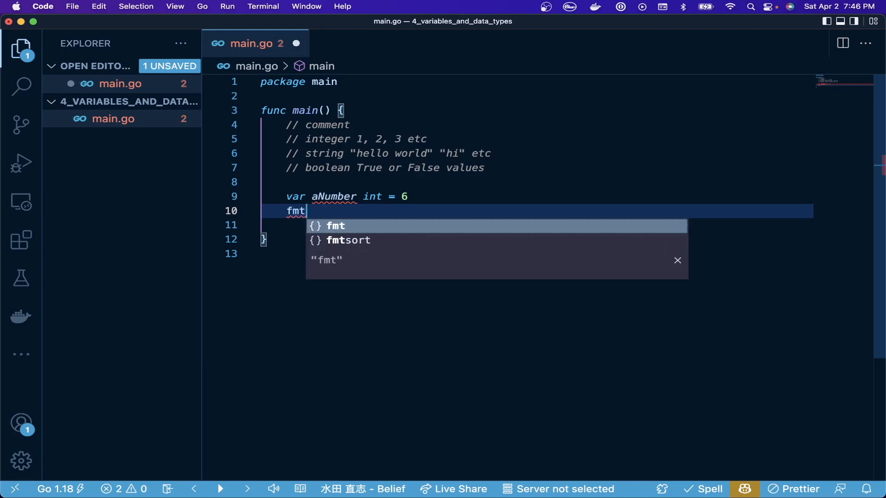
text(.Println()
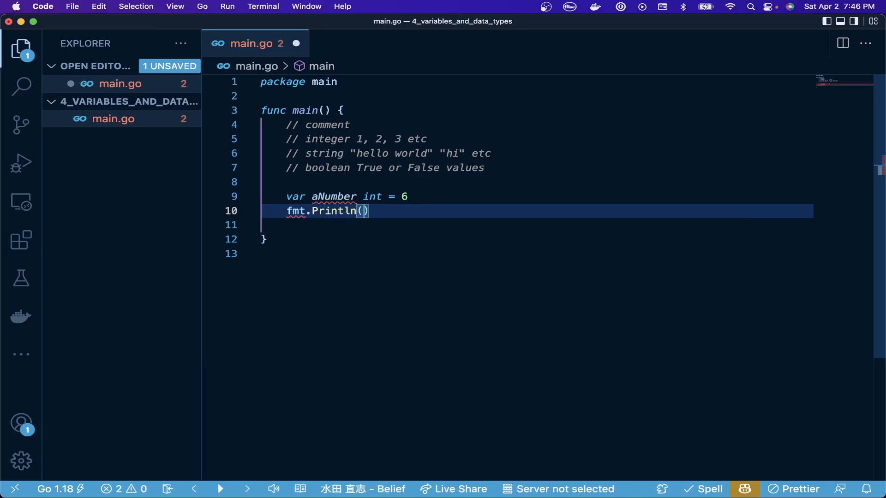
text(aNumber)
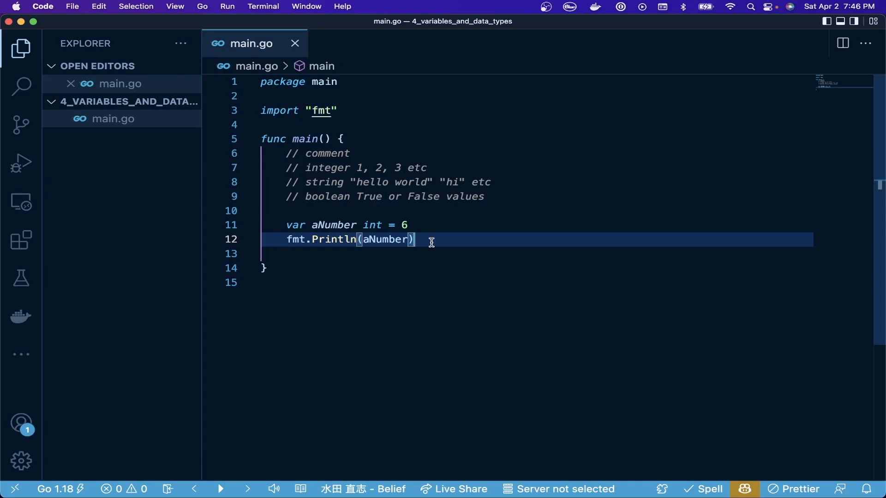
key(Enter)
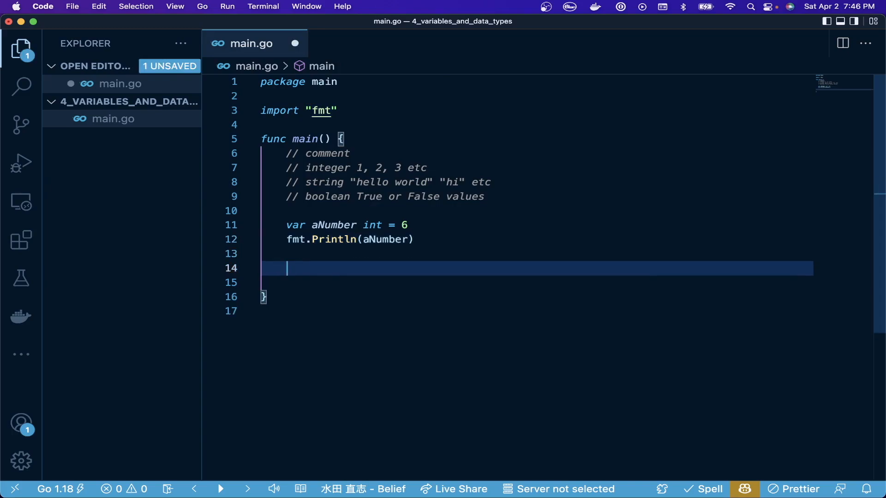
Step: Declare var aString string = "hello" and print it with fmt.Println
text(var aString)
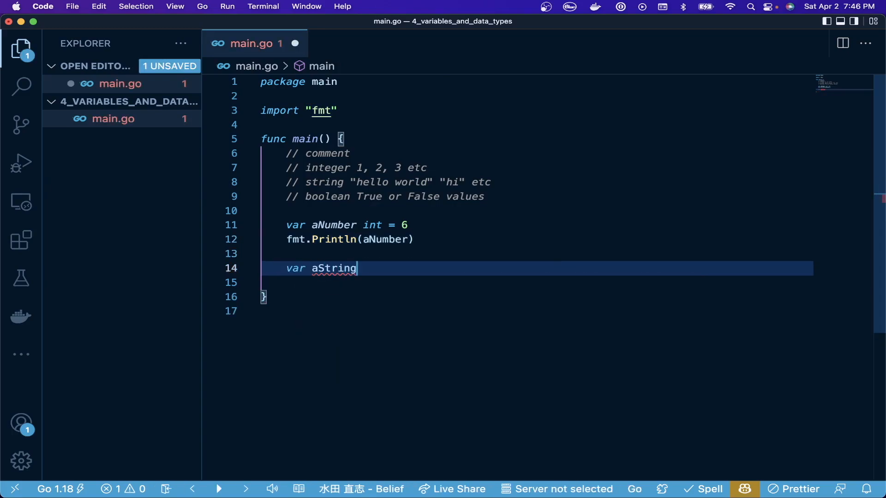
text(string)
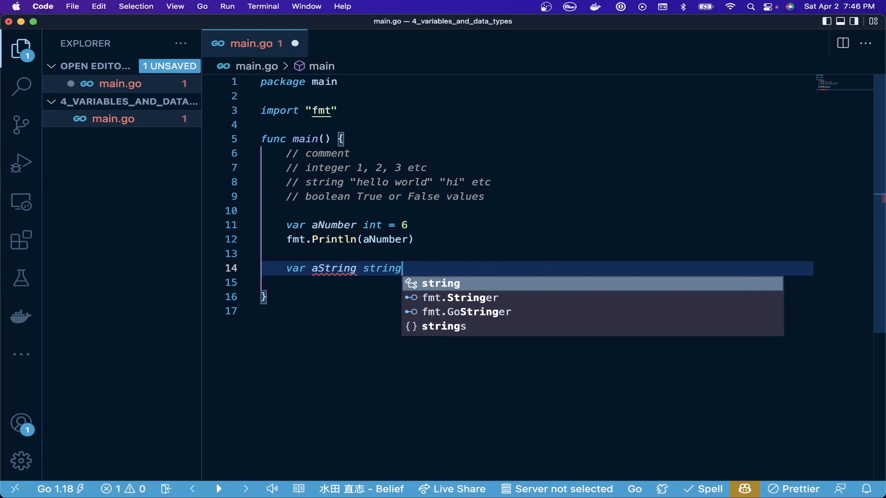
text(= "hello")
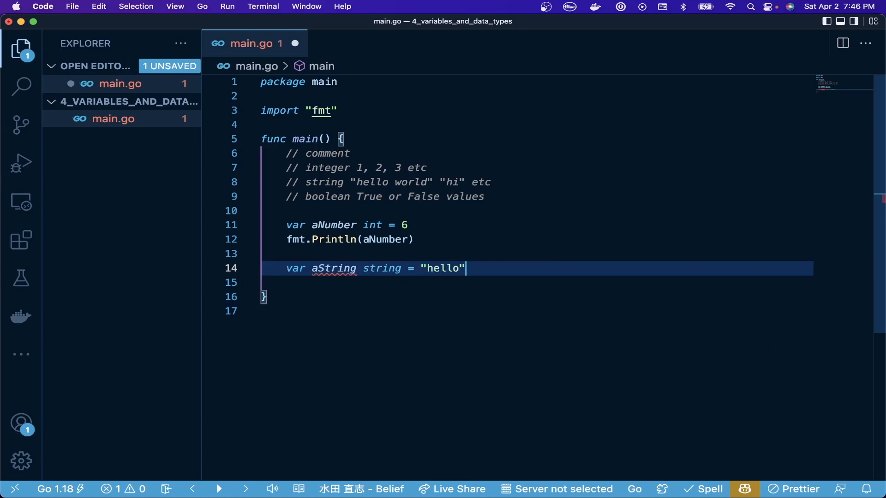
text(fmt.Println(aString)
text(var)
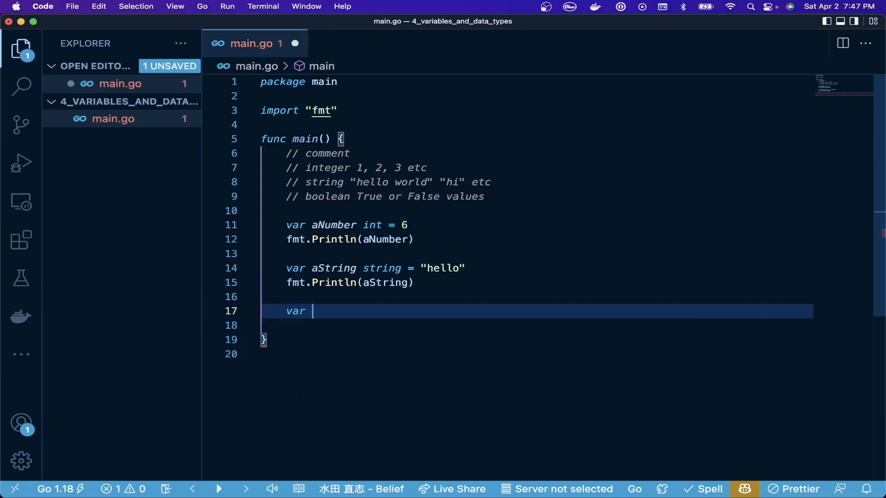
Step: Declare var aBool bool = false, print it with fmt.Println, and save
text(aBool bool =)
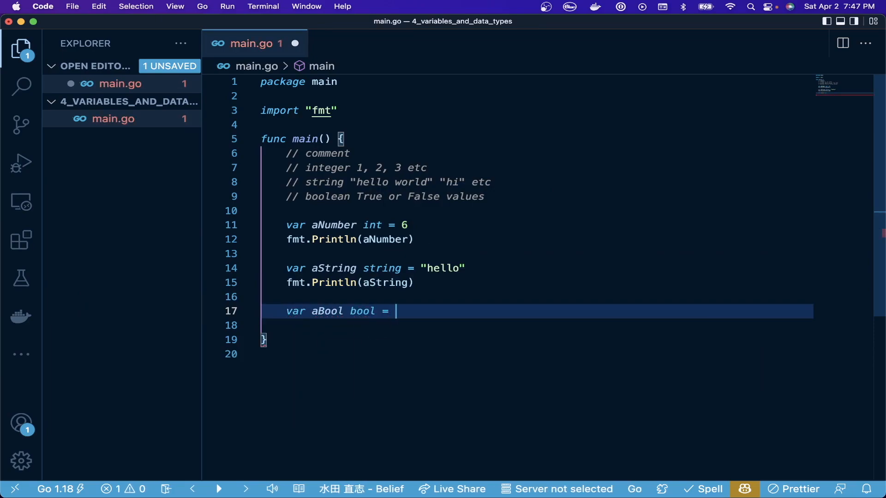
text(fmt.Println()
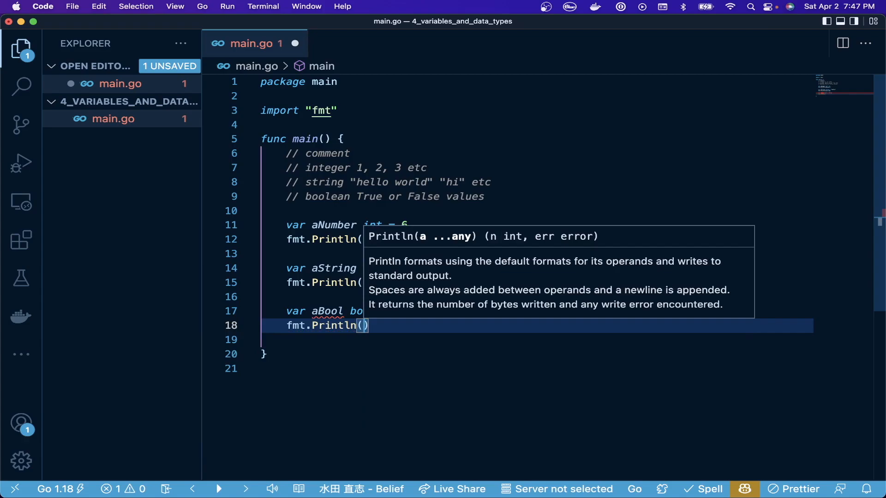
text(aBool)
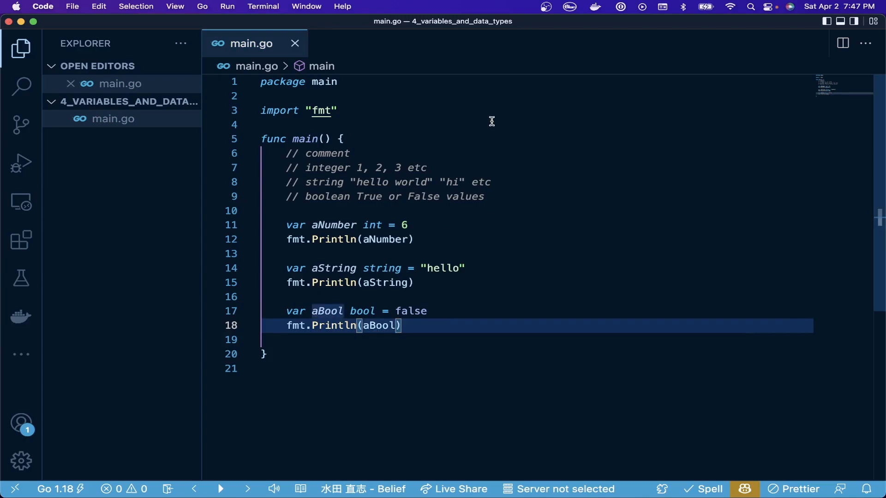
mouse_move(388, 259)
text(go)
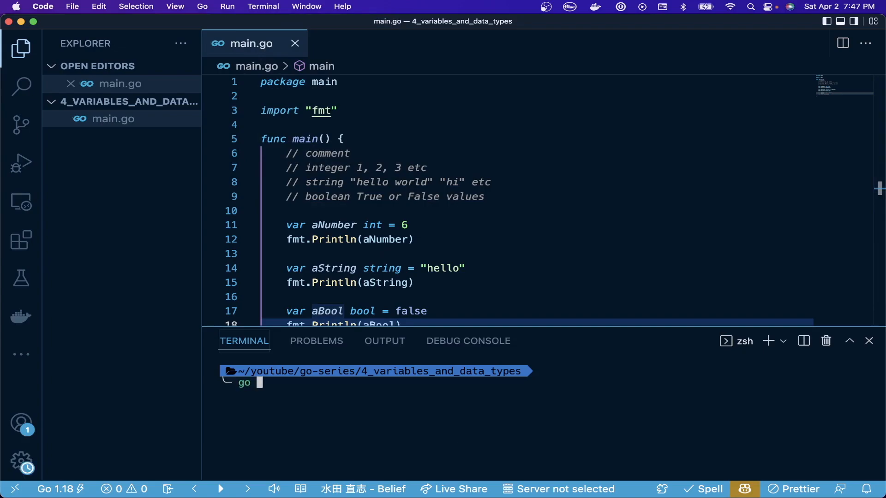
Step: Run go run main.go in the terminal, printing 6, hello, false, then add blank lines after the prints
text(run main.go)
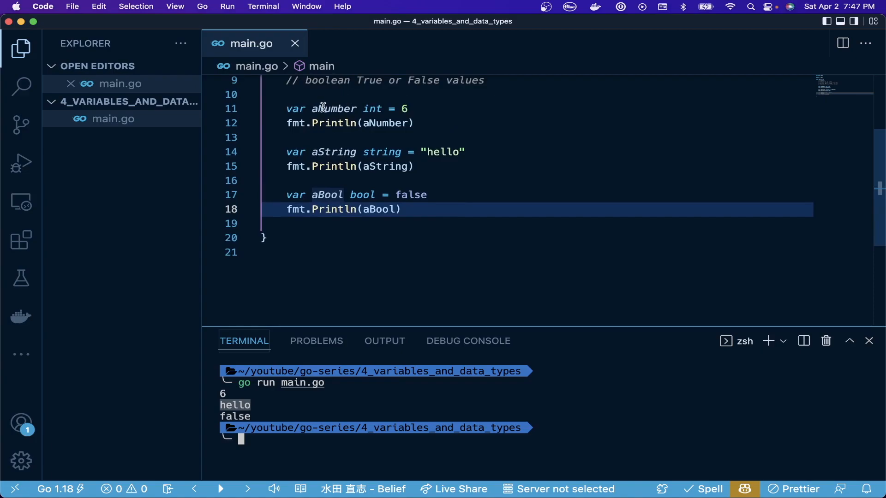
mouse_move(334, 189)
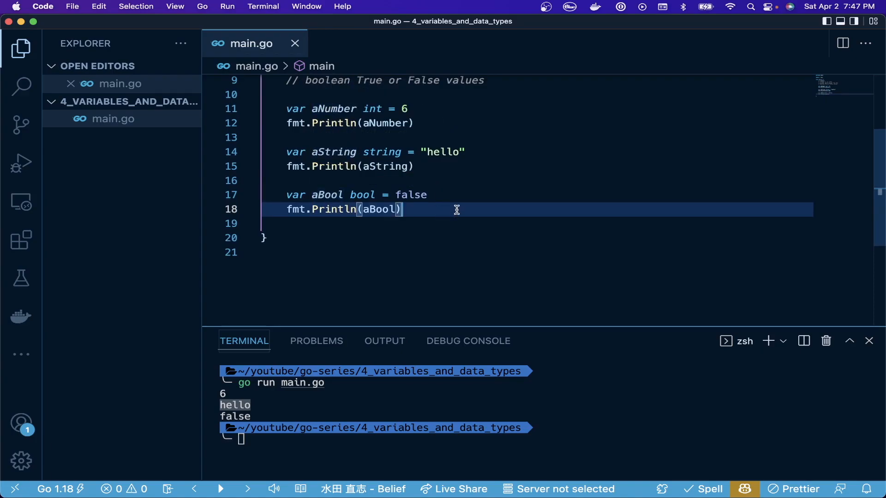
key(enter)
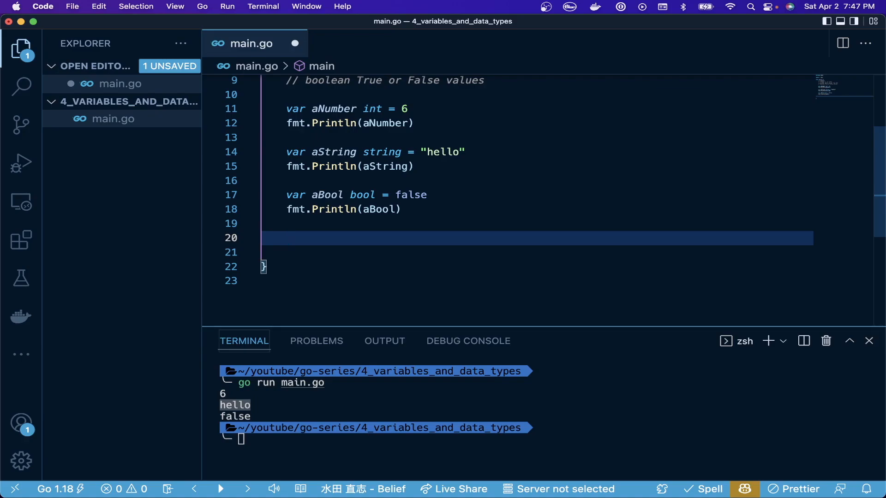
Step: Write a // shorthand comment on the empty line after the prints
click(287, 238)
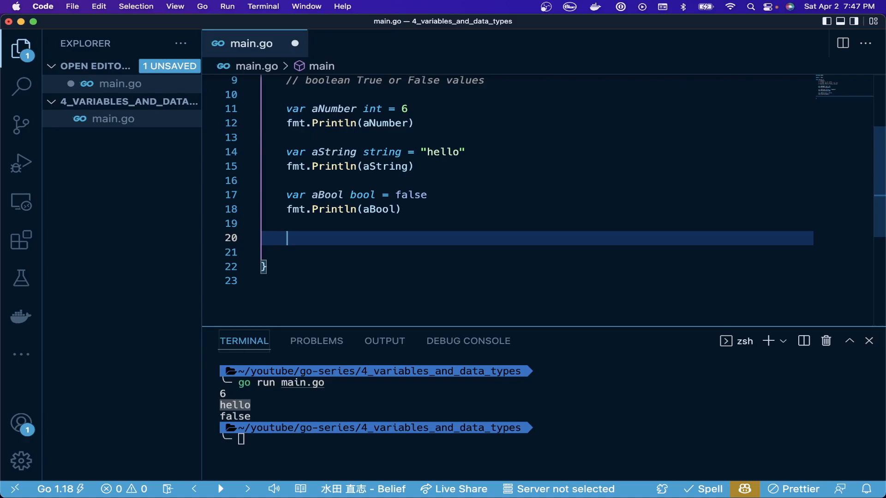
text(//)
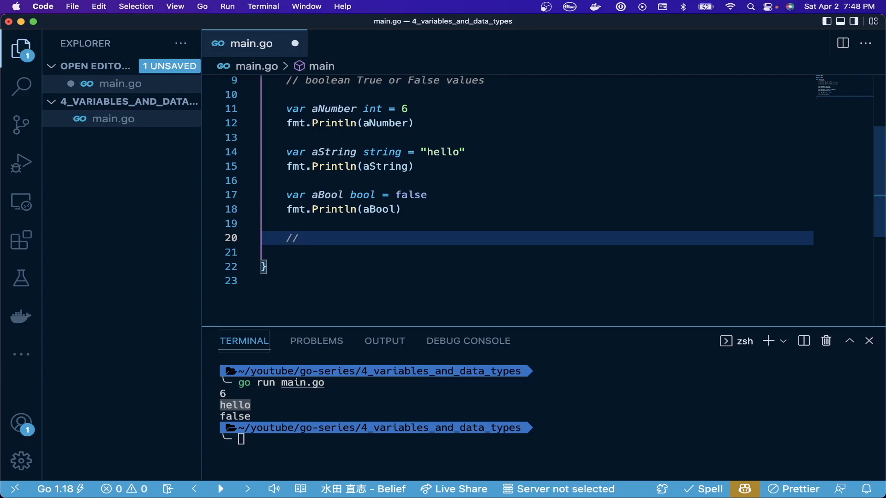
text(shorten)
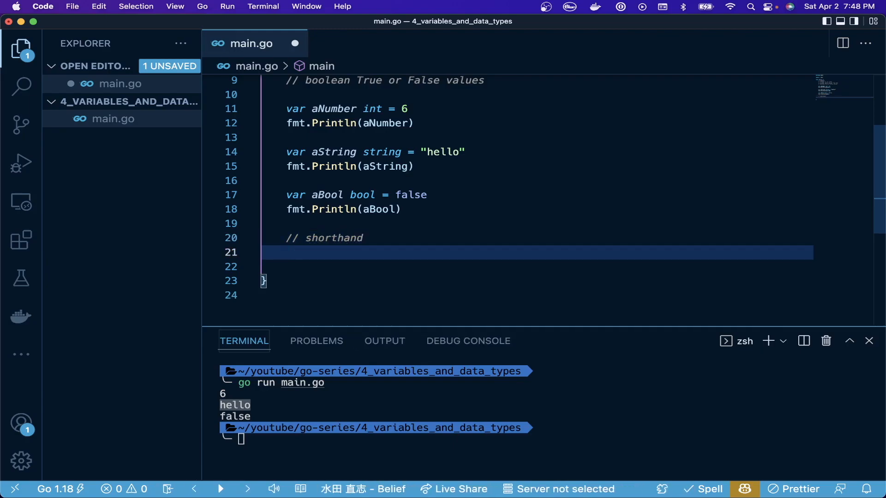
key(Enter)
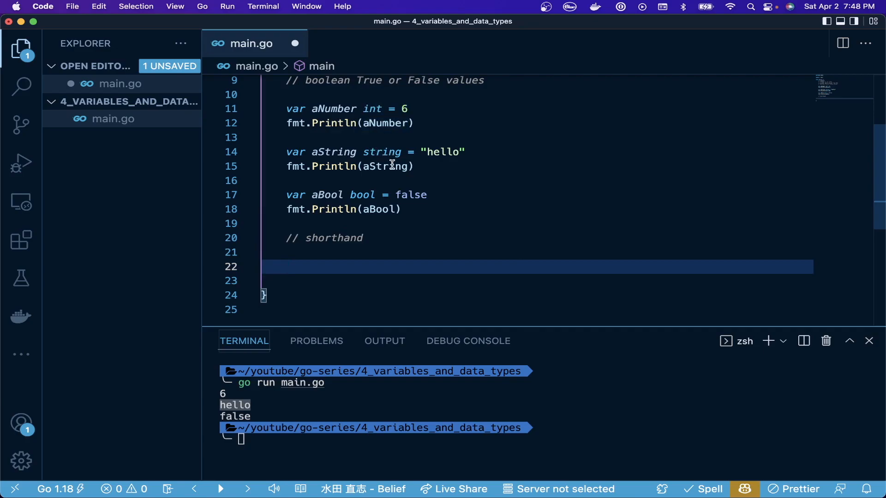
mouse_move(389, 195)
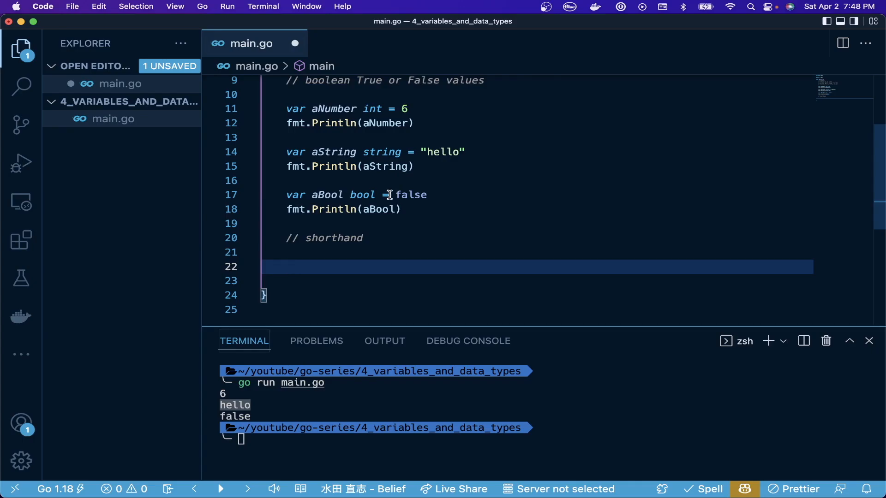
Step: Declare aNumber2 := 6, aString2 := "hello" and aBool2 := false with shorthand syntax
text(aNumber2)
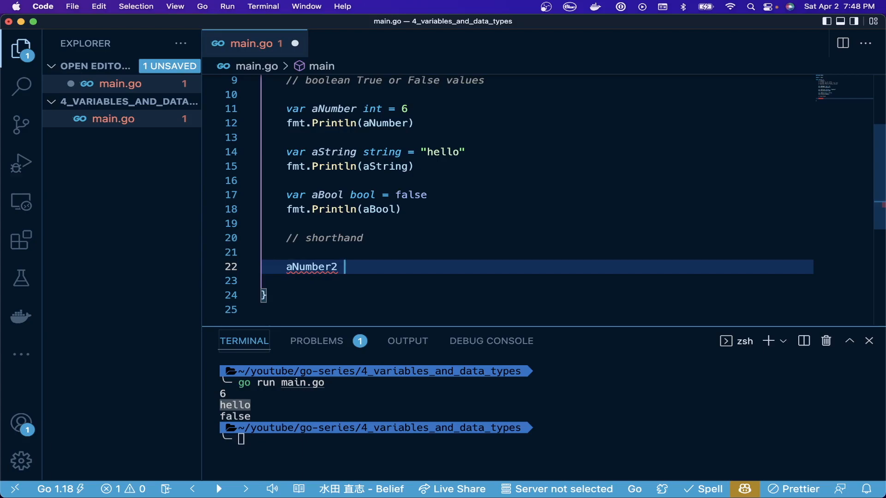
text(:=)
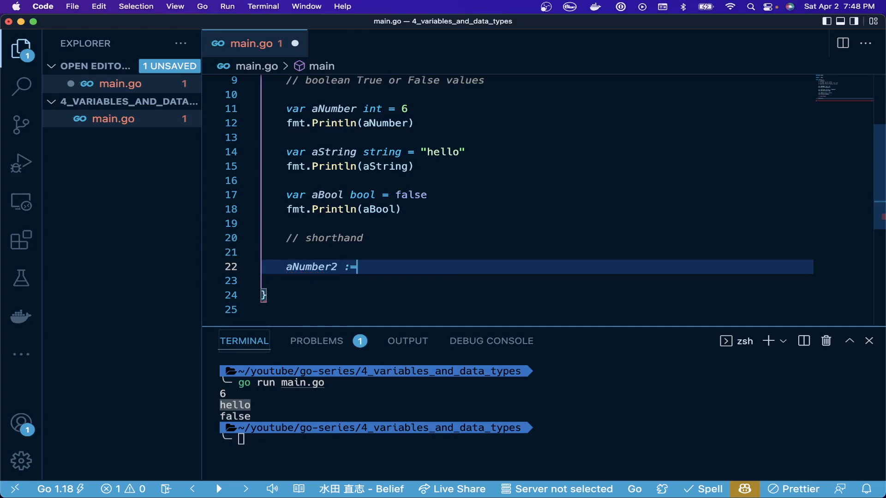
text(6)
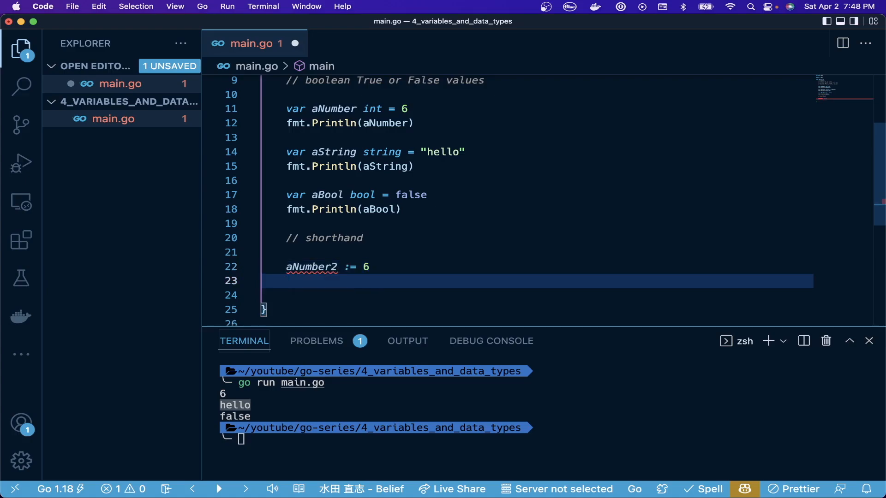
text(aString2)
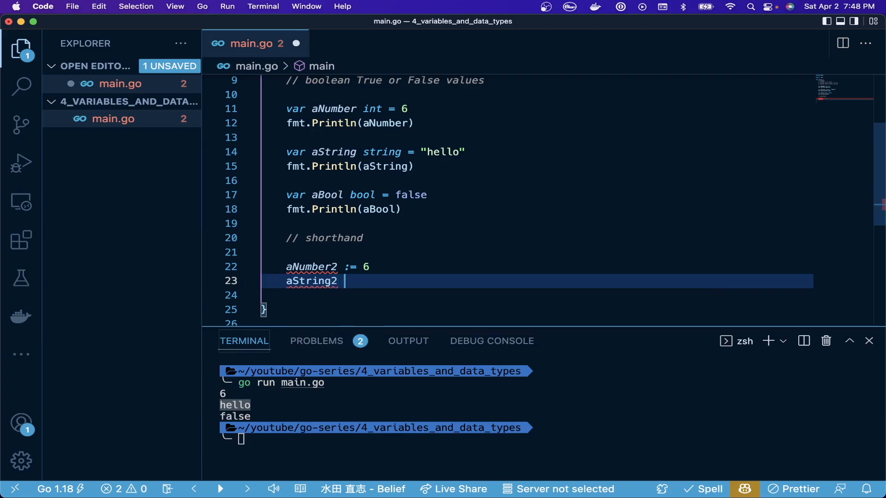
text(:= "h")
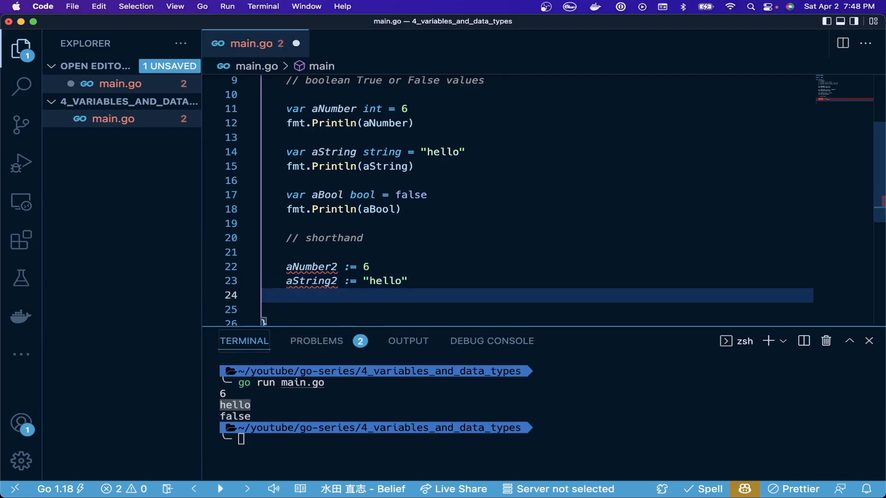
text(aBool2)
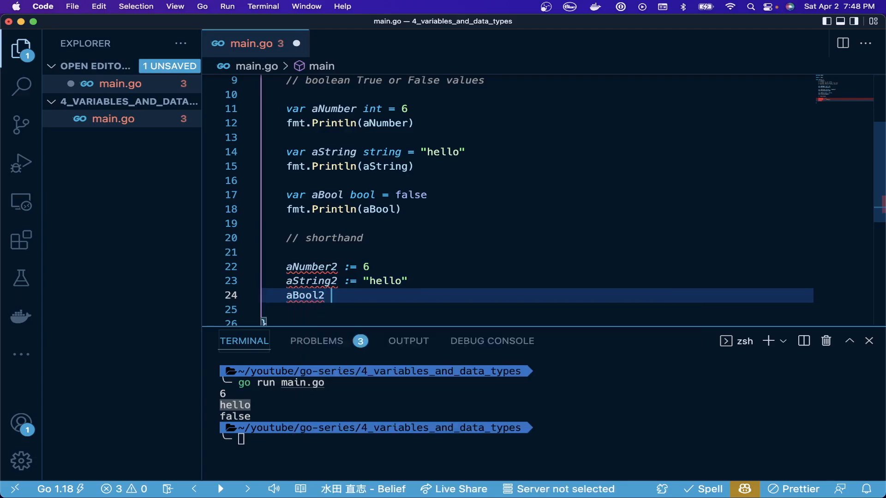
text(:= false)
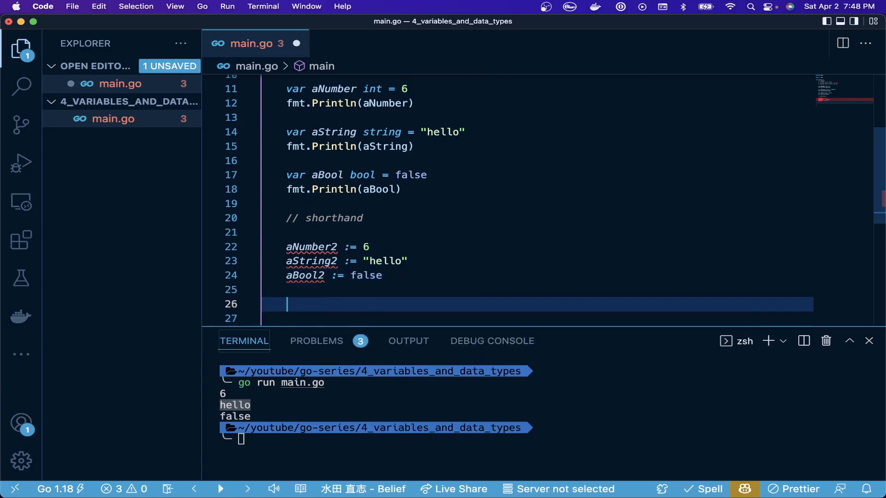
Step: Print aNumber2, aString2 and aBool2 together with fmt.Println, save, and run main.go showing 6 hello false
text(fmt.Println()
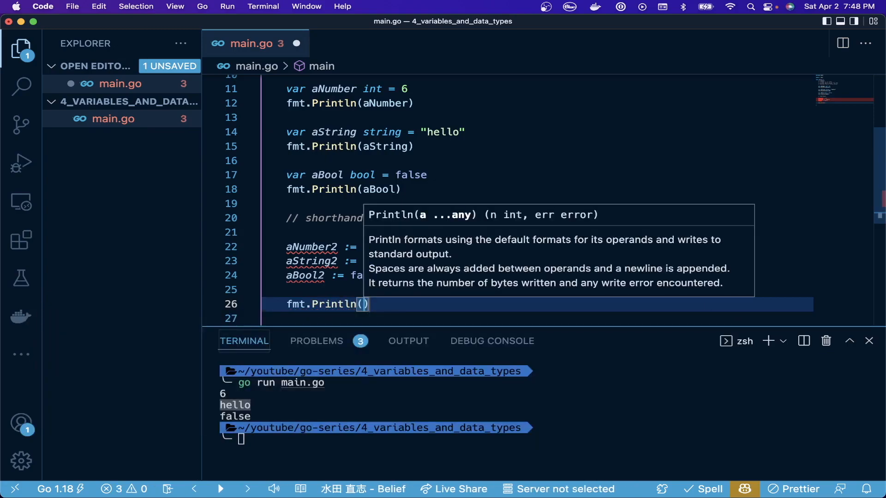
text(aNumber2,)
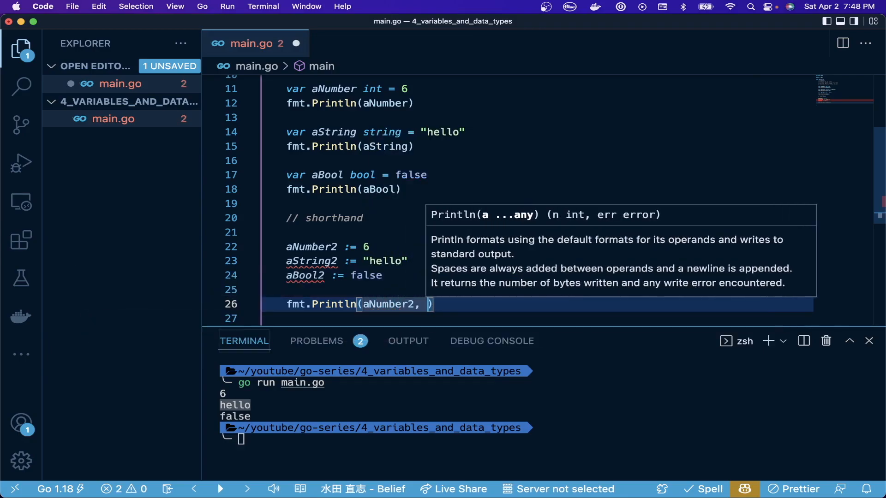
text(aSTring2,)
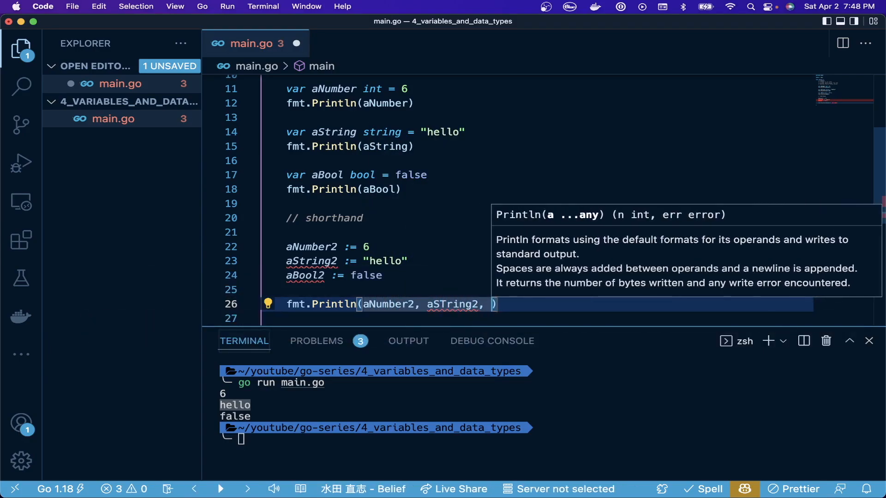
text(aBool2)
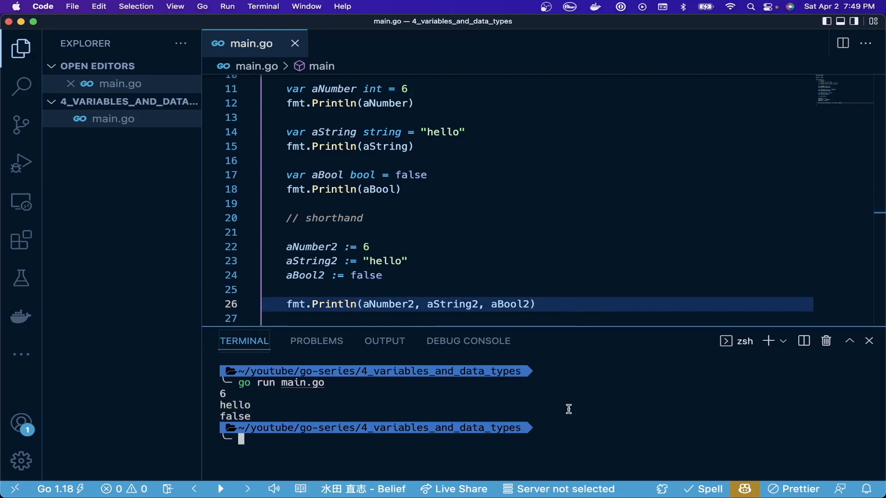
text(go run main.go)
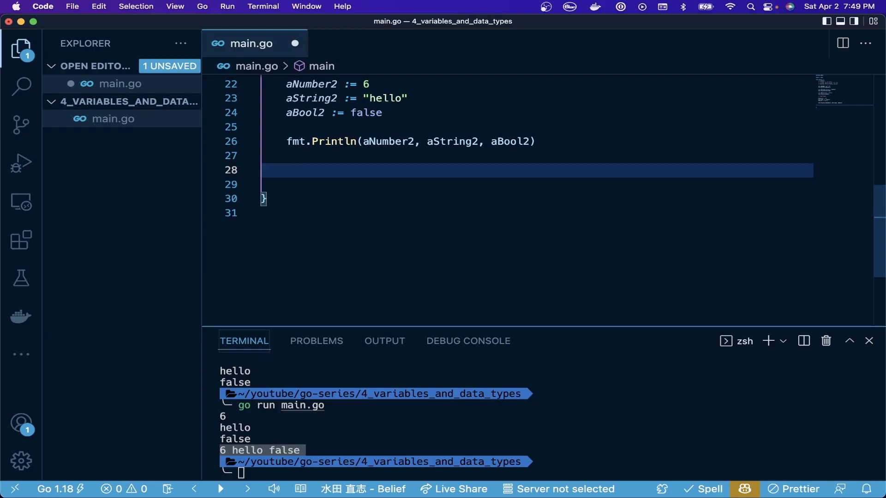
Step: Write a // chain together name, and age comment below the combined print
click(287, 169)
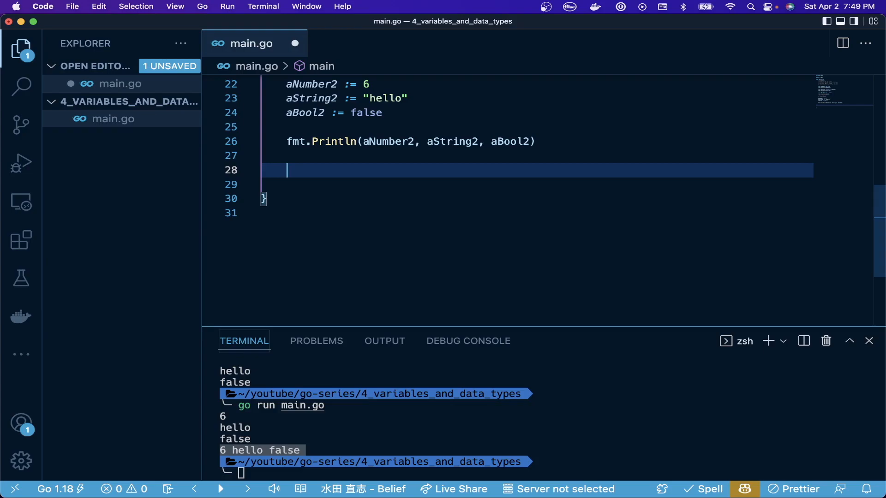
text(// cha)
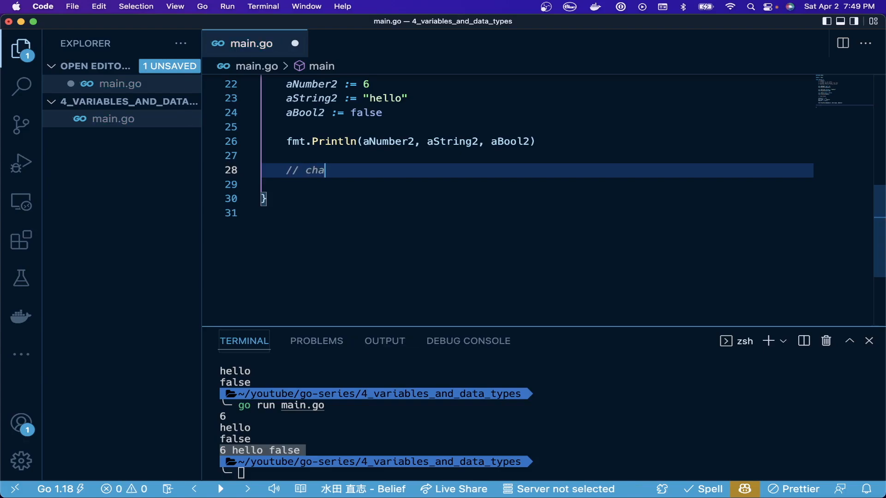
text(in together name, and)
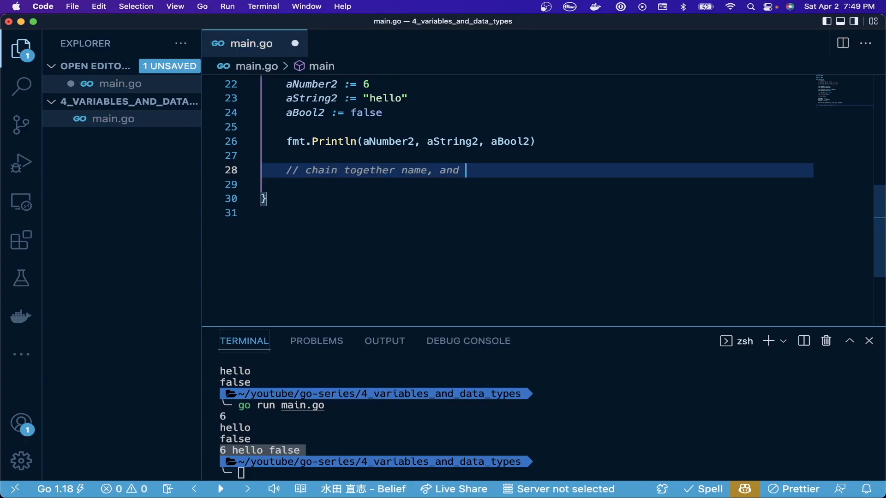
text(age)
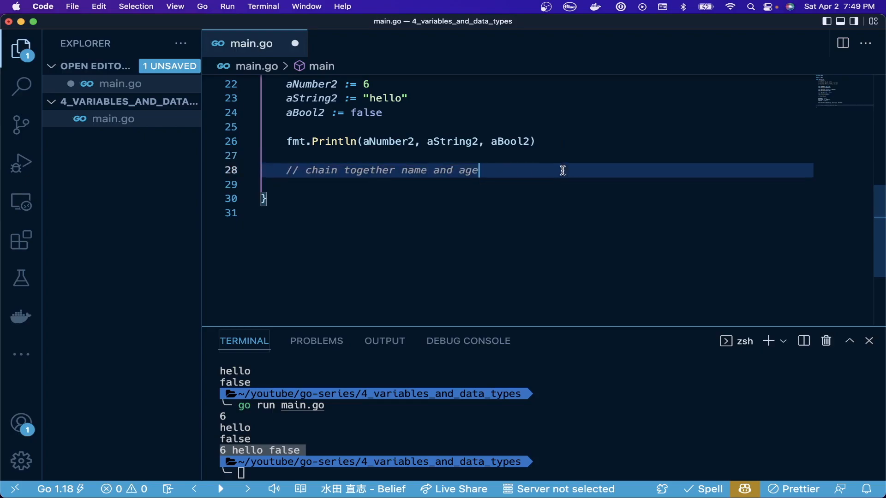
key(enter)
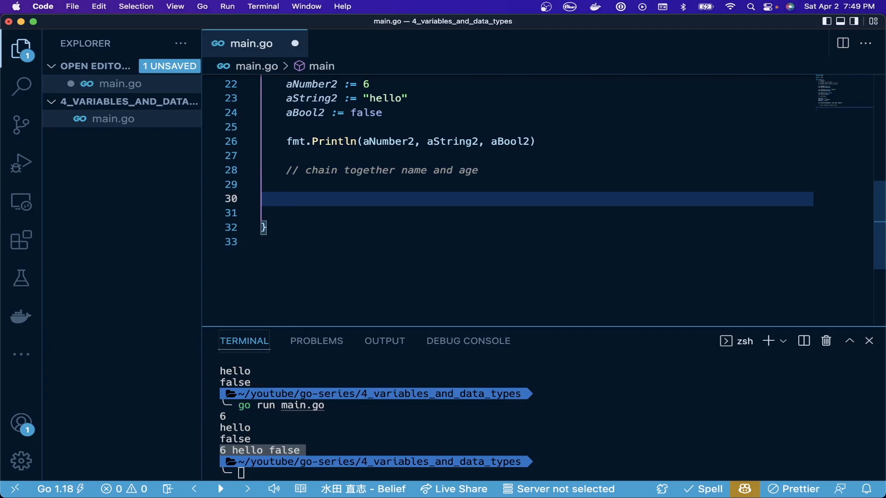
Step: Multi-assign first, last, age := "John", "Doe", 24 on one line
text(first,)
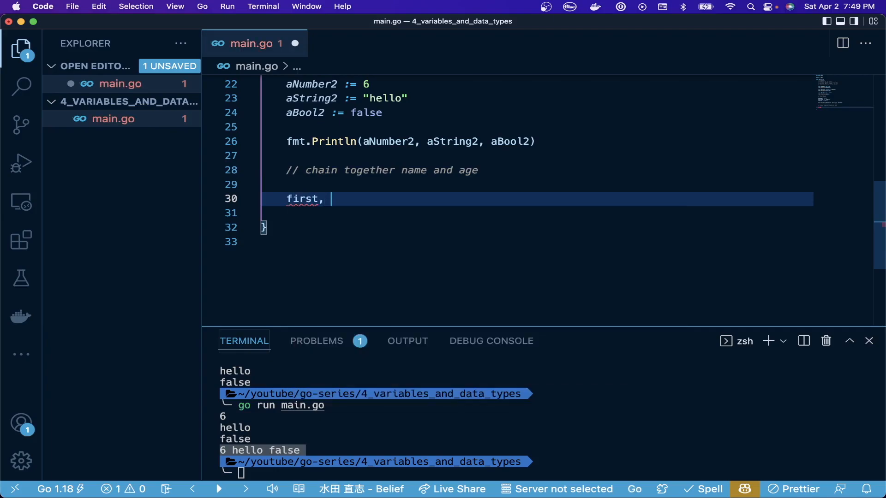
text(last,)
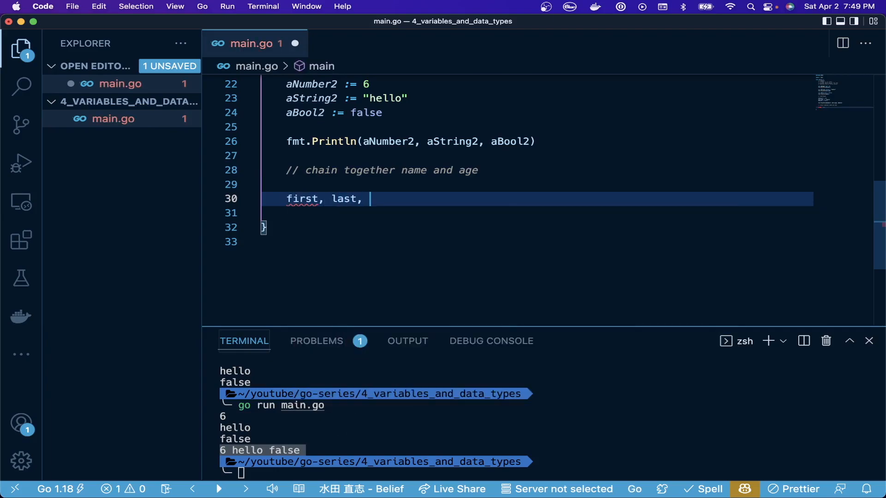
text(age :=)
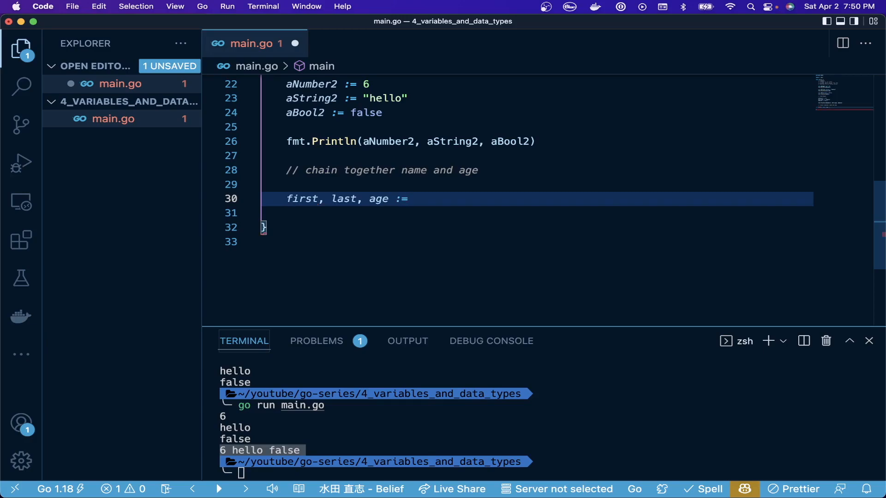
text("")
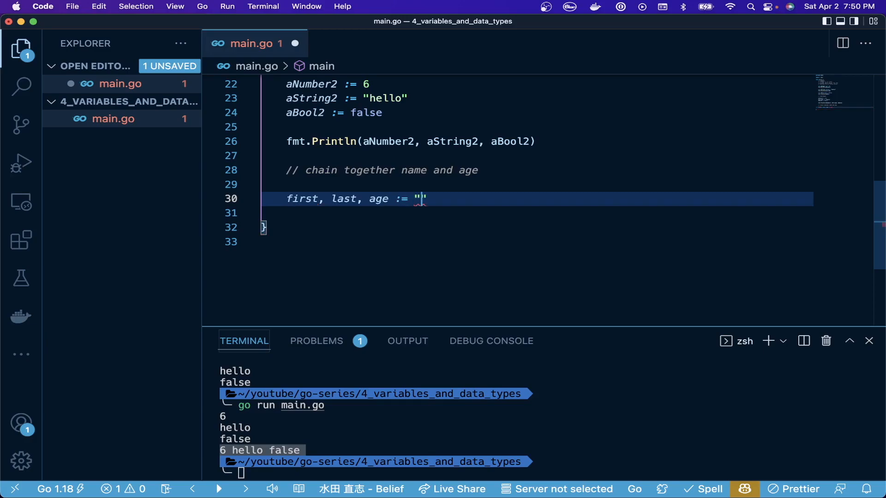
text(John",)
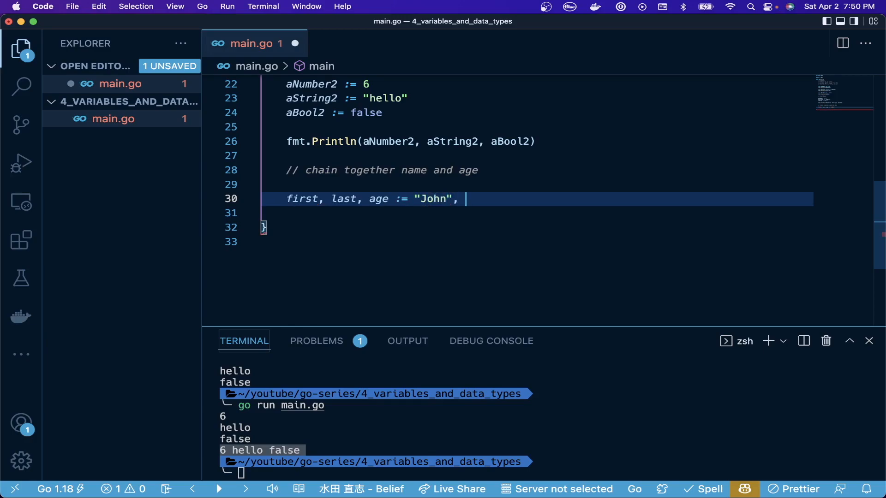
text("Doe")
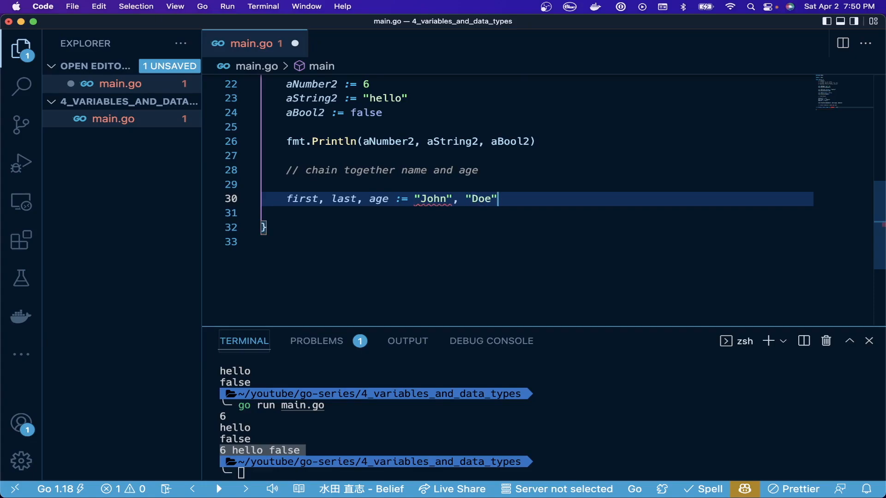
text(,)
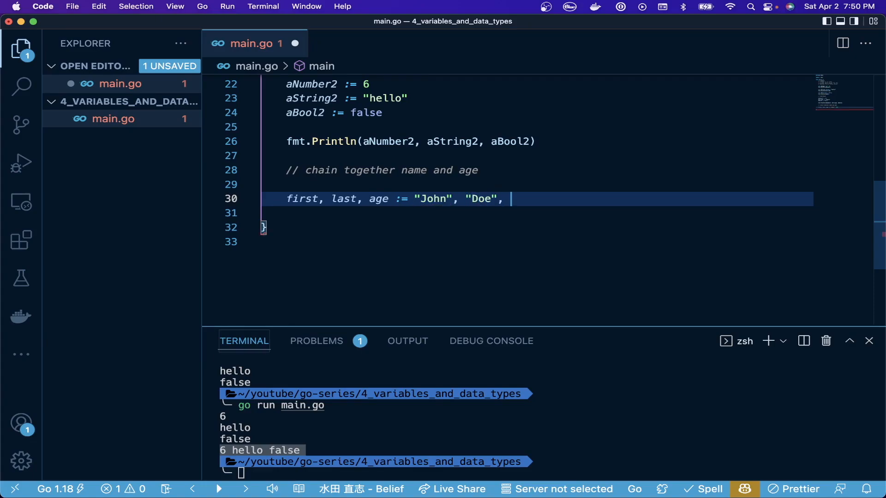
text(24)
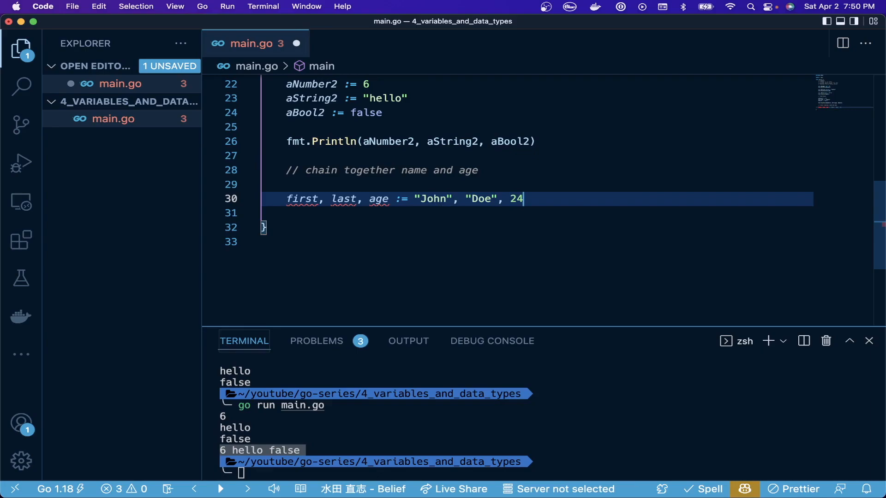
key(enter)
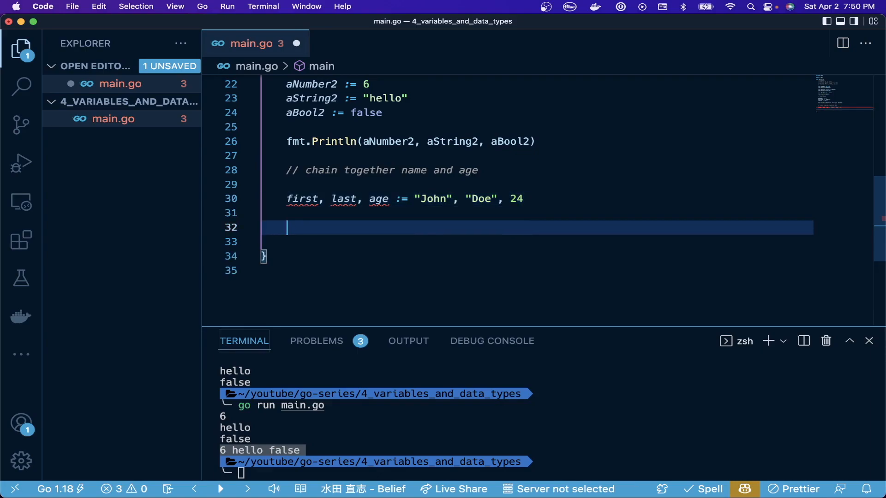
Step: Print first, last and age with fmt.Println, save, and run main.go showing John Doe 24
text(Println()
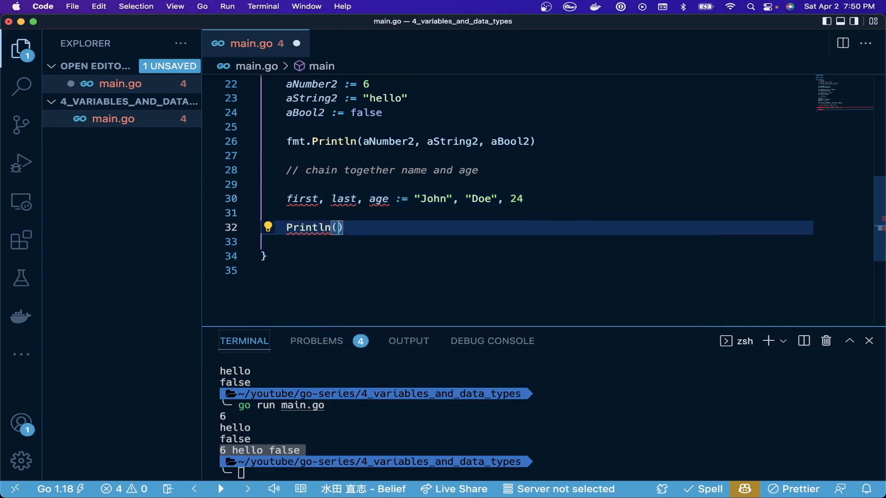
text(fm)
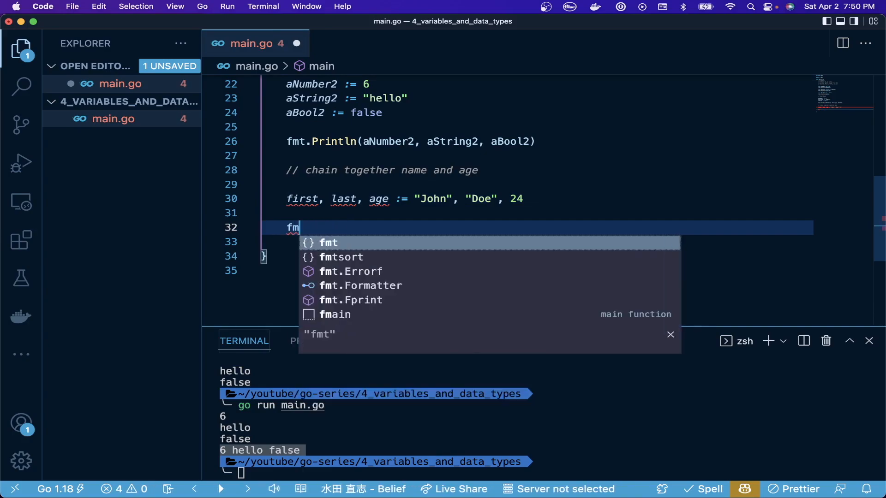
text(t.Println()
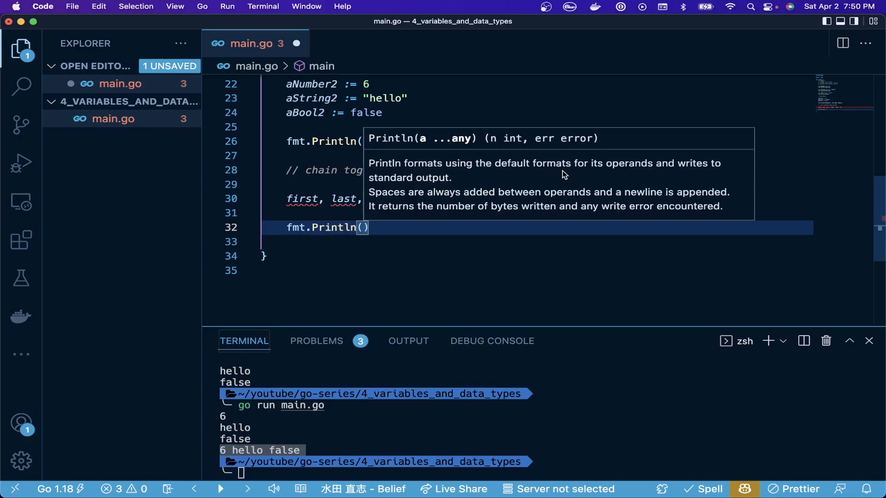
text(first,)
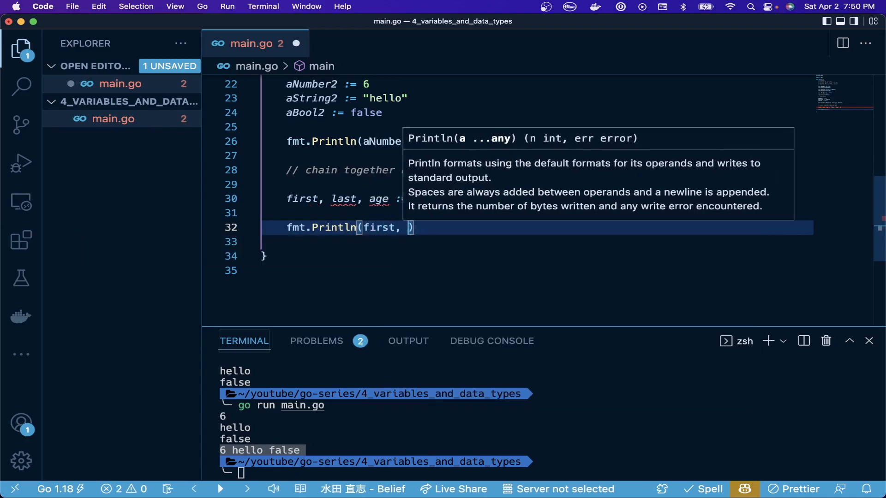
text(last, age)
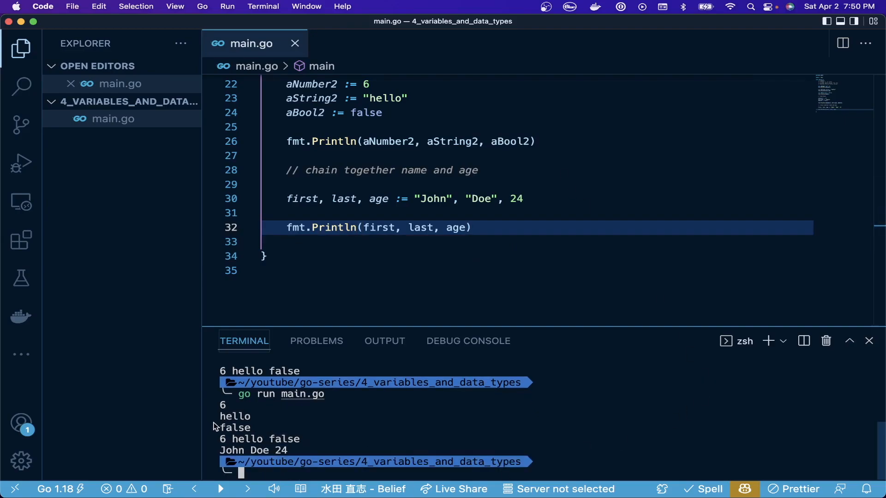
mouse_move(248, 450)
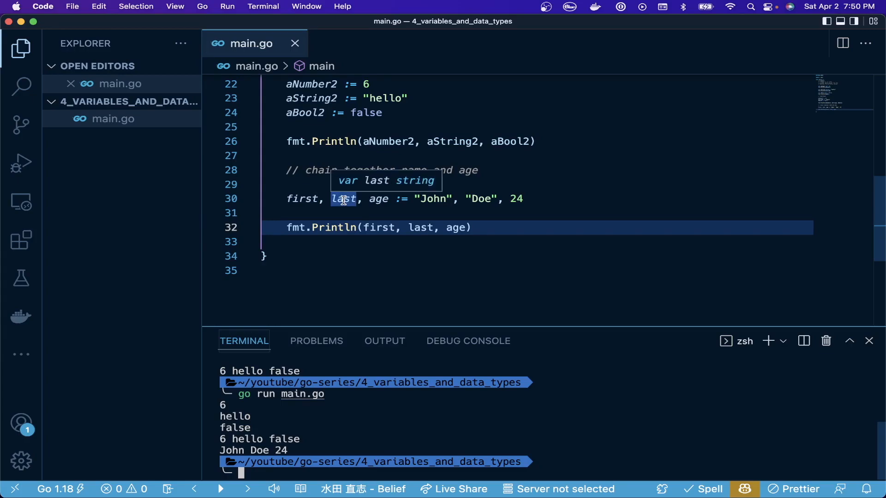
mouse_move(379, 199)
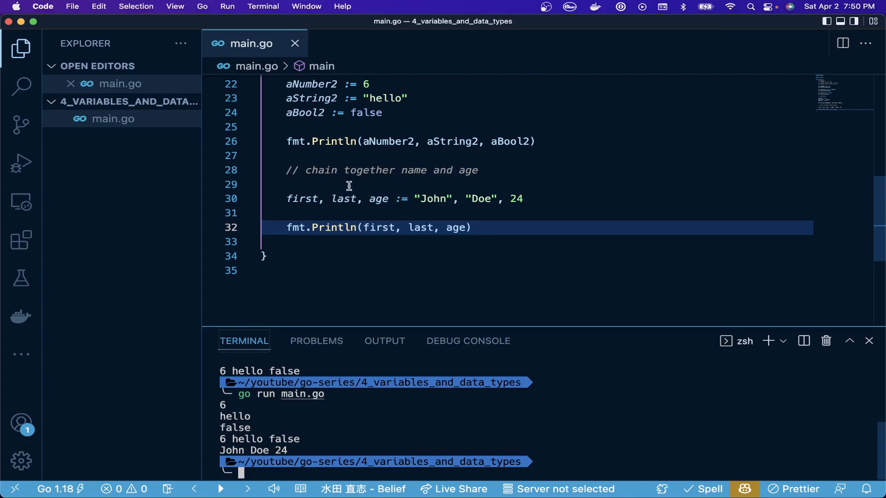
mouse_move(379, 190)
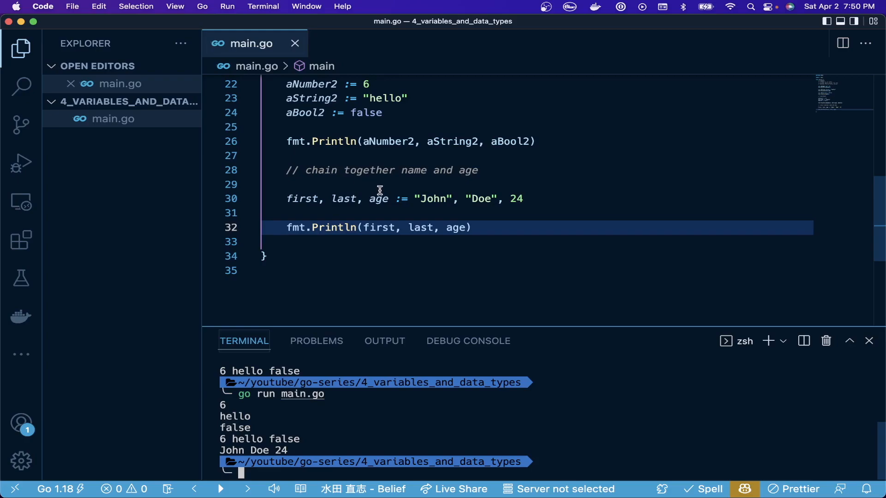
mouse_move(480, 227)
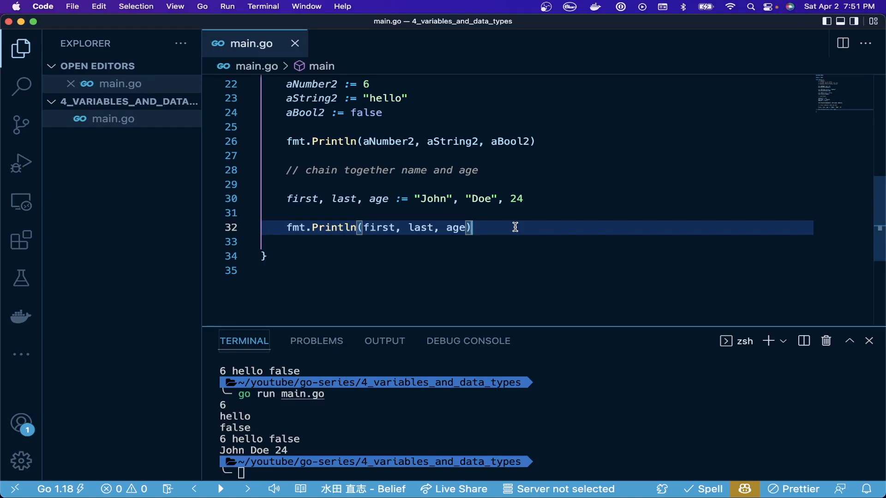
Step: Add a '// Checking Types' comment and an empty fmt.Printf call below the name-and-age print
key(enter)
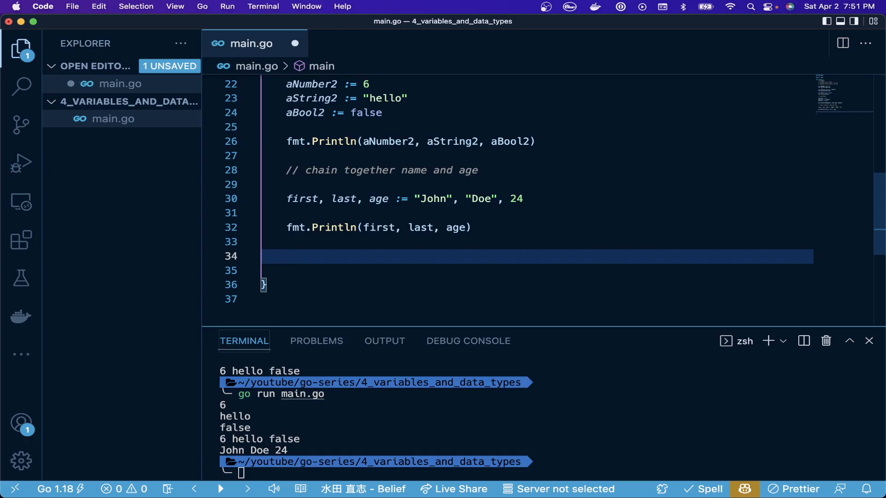
text(//)
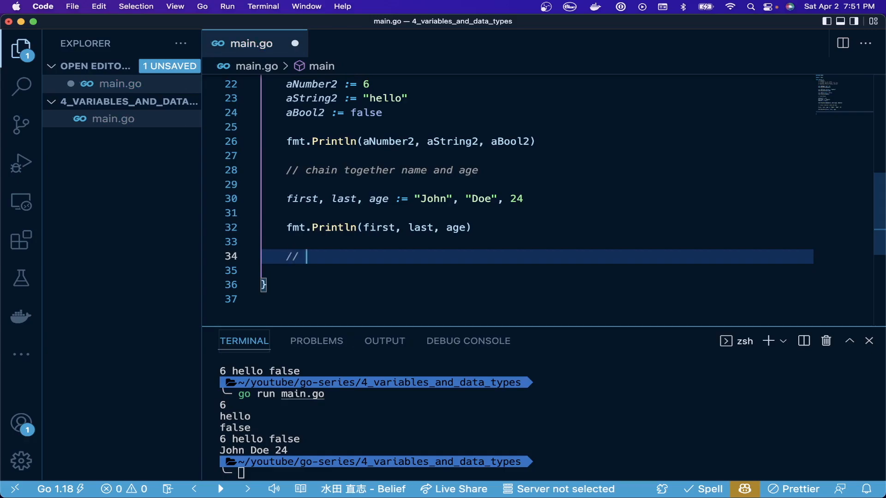
text(Checking Types)
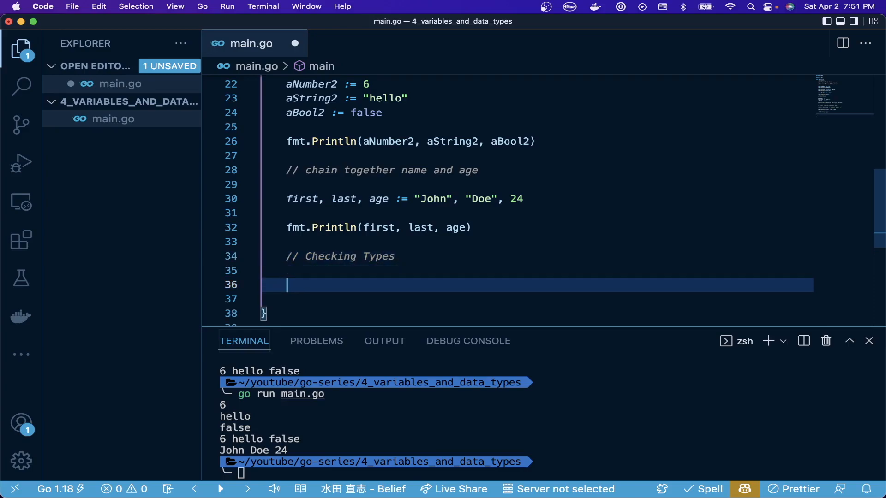
text(fmt.PRint)
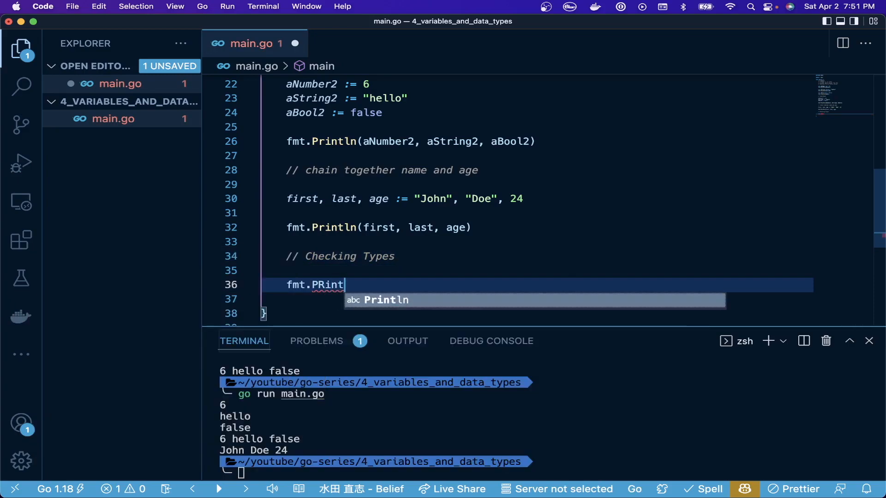
key(Tab)
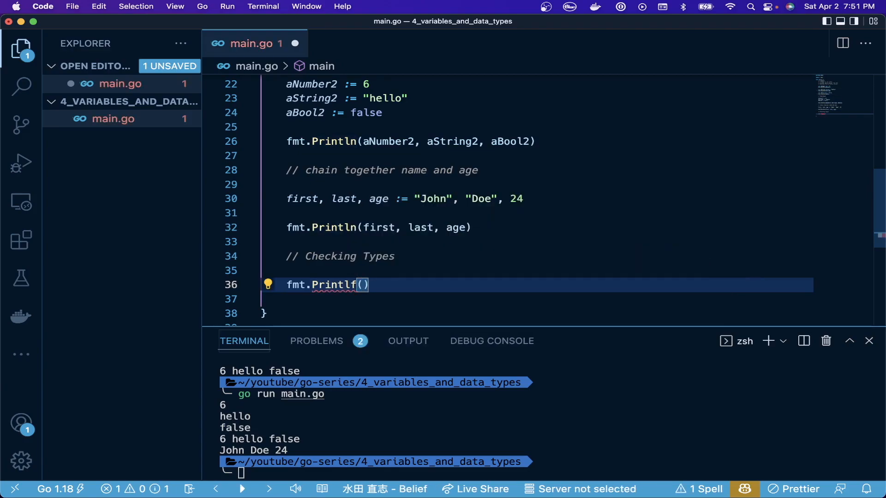
key(Backspace)
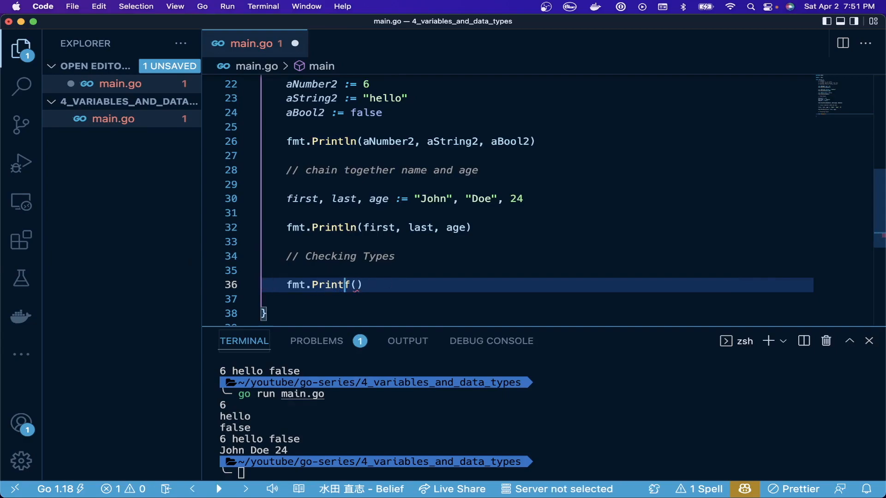
mouse_move(332, 286)
text(")
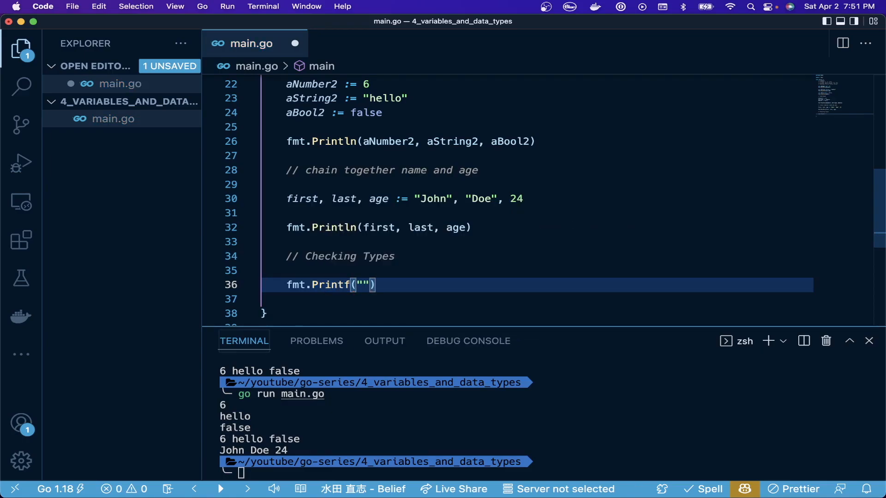
Step: Fill the call to read fmt.Printf("type value for first: %T \n", first)
text(type value for first)
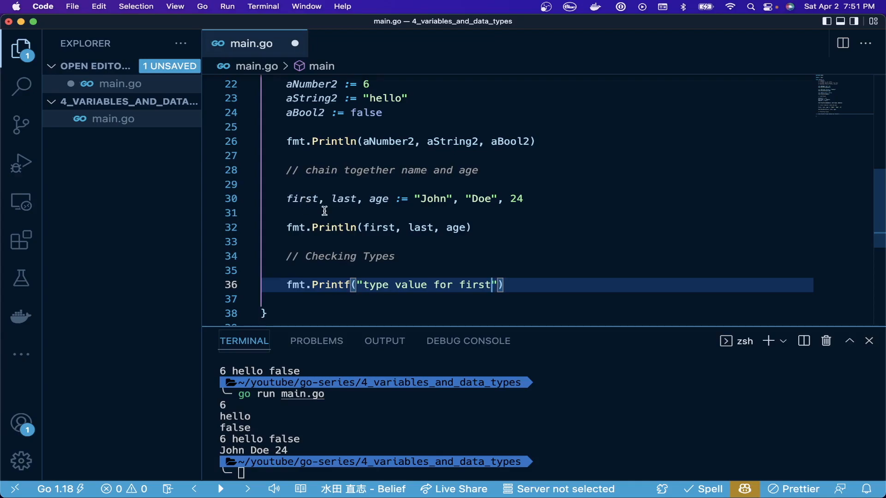
mouse_move(425, 291)
text(: )
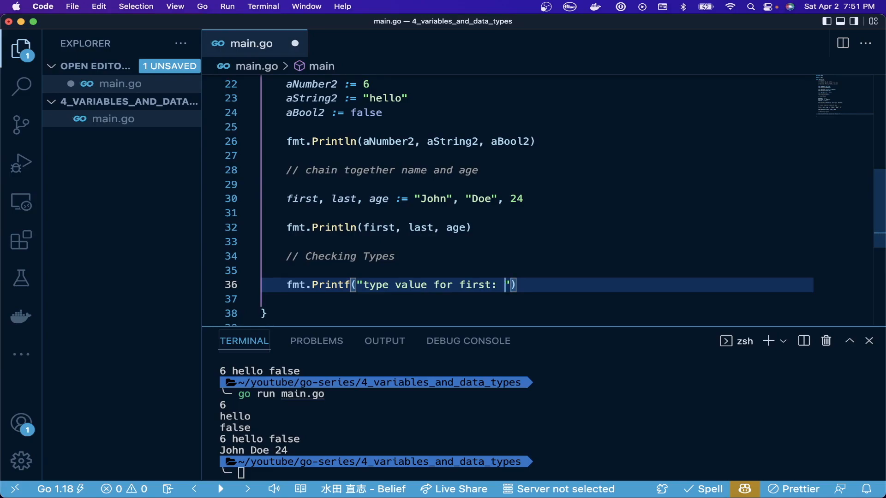
text(%)
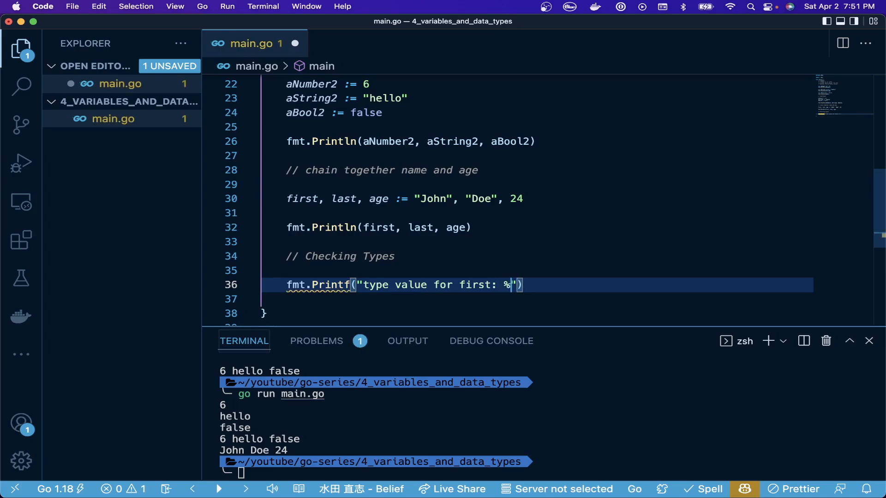
text(T)
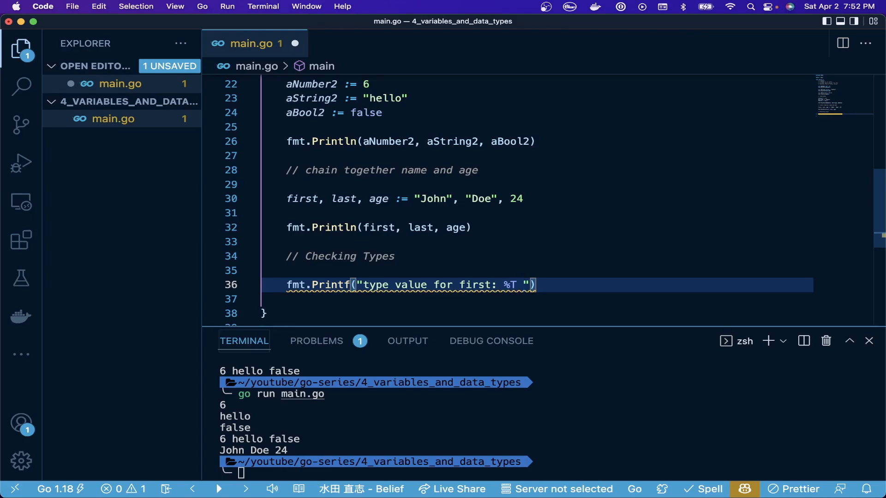
text(\n)
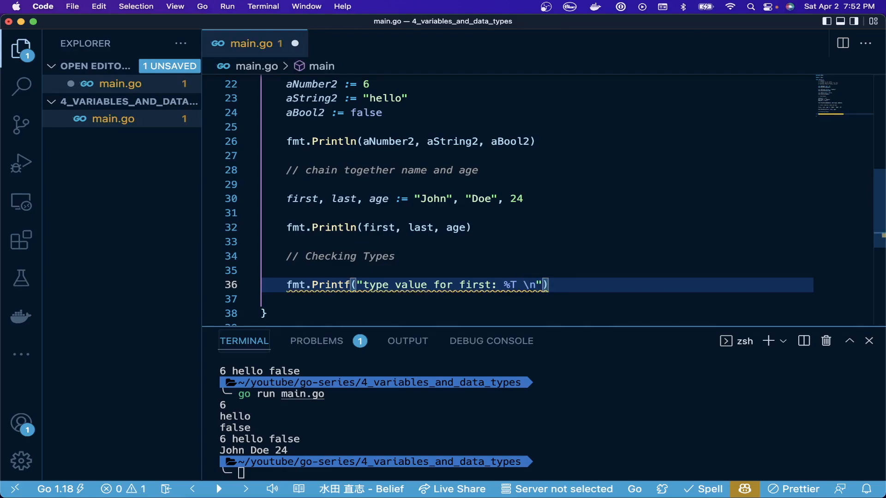
text(,)
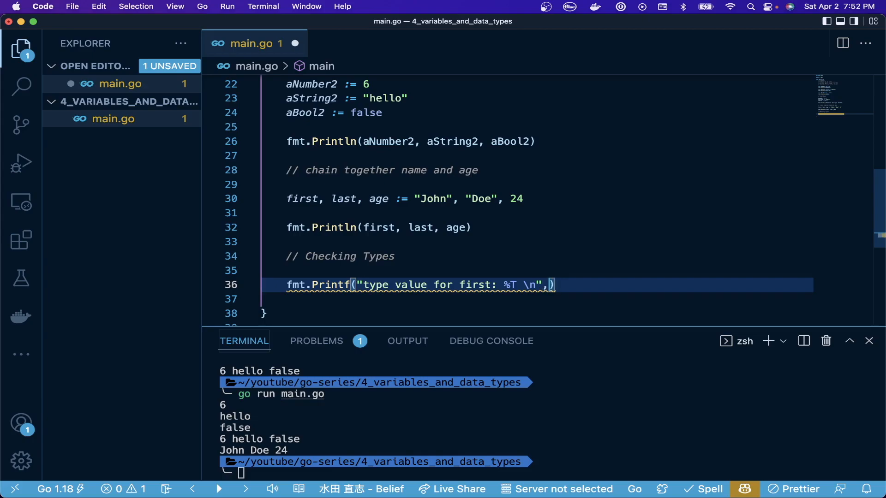
text(first)
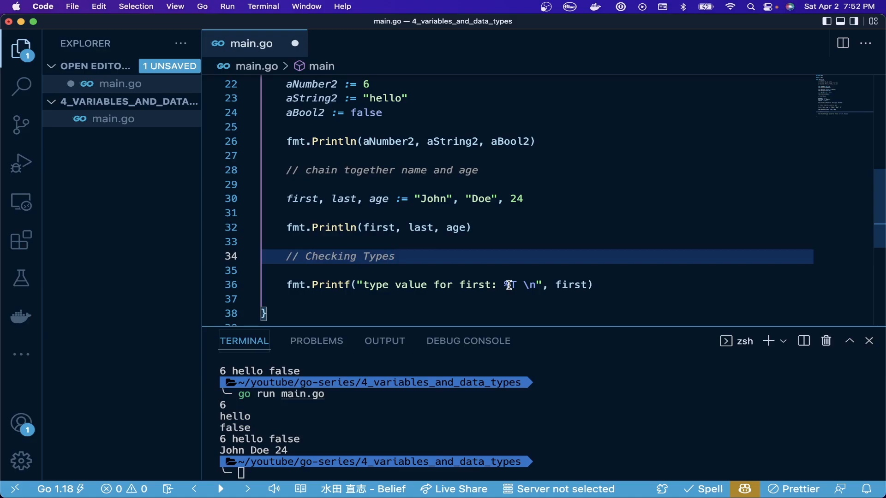
mouse_move(572, 285)
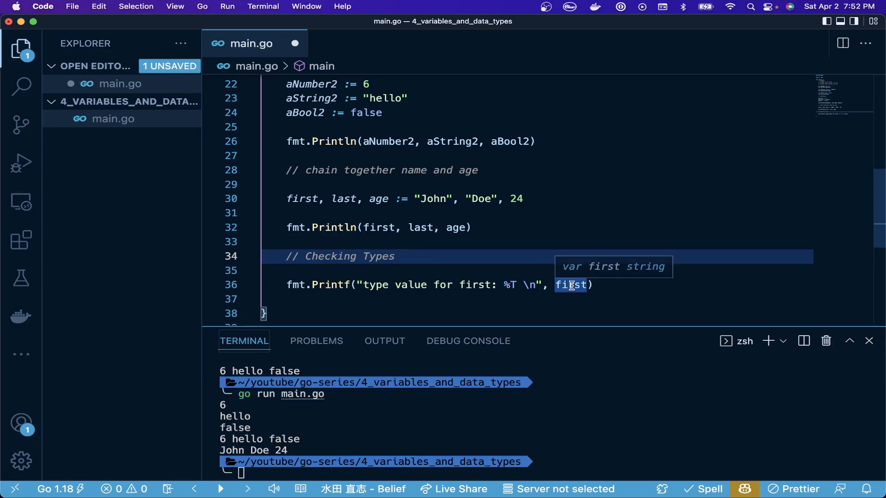
mouse_move(535, 277)
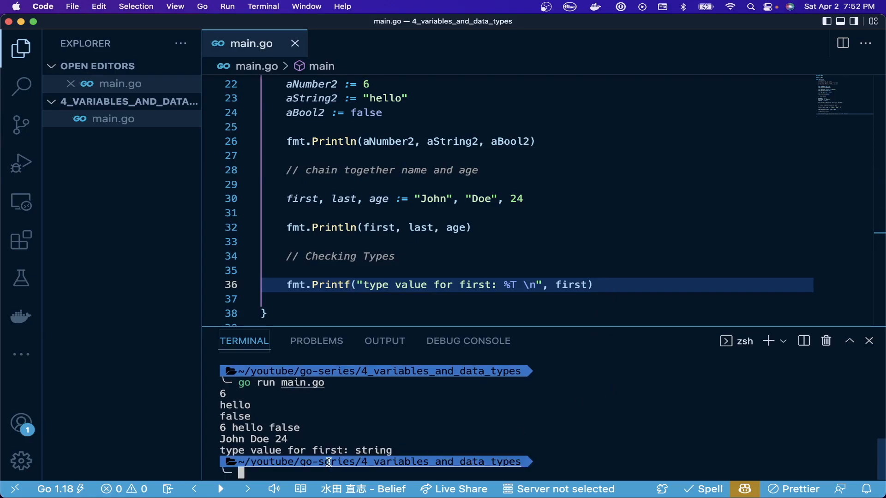
Step: Select the printed word 'string' in the terminal output of go run main.go
double_click(373, 450)
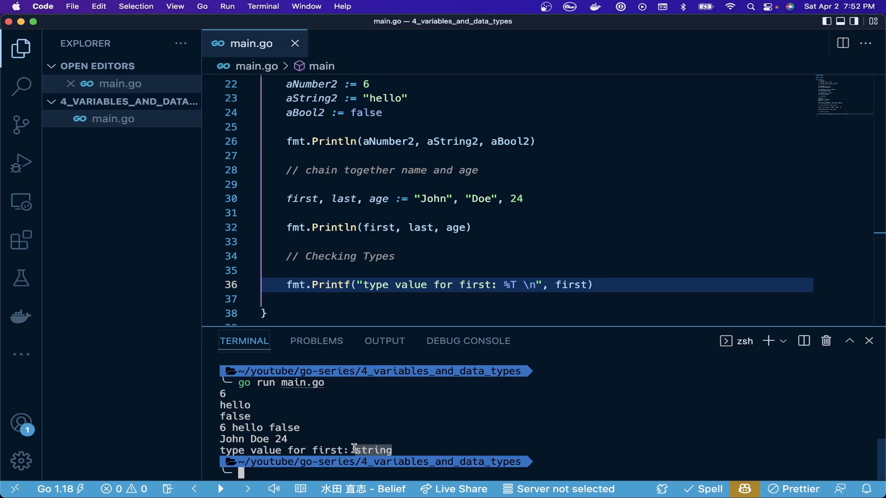